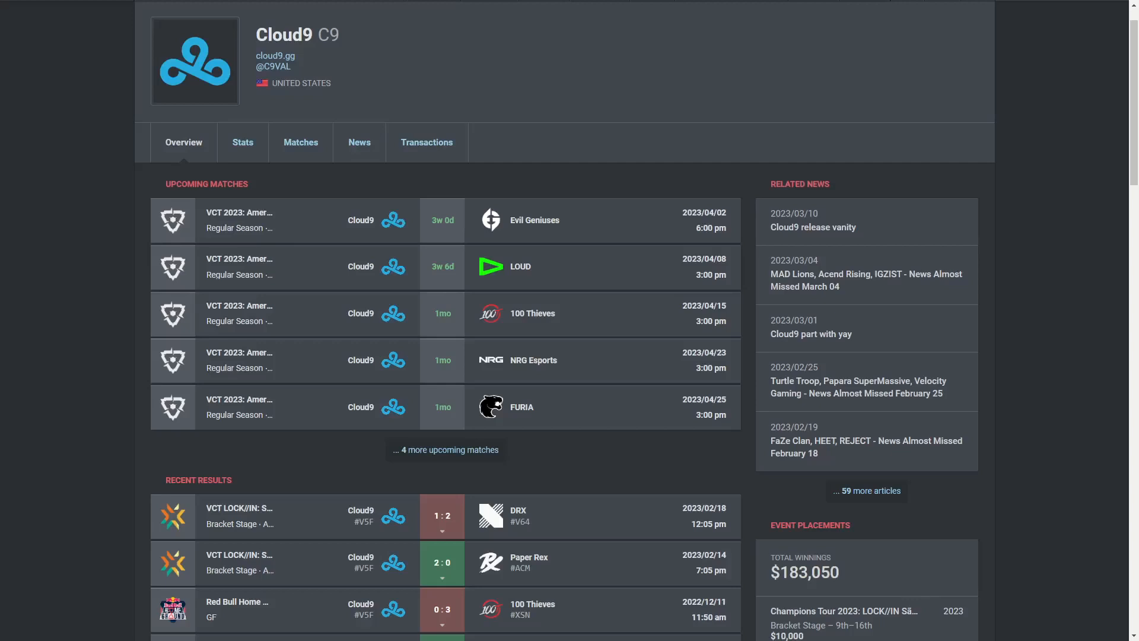
- Open Cloud9's 2:0 win over Paper Rex and review its Maps/Stats player tables
left_click(445, 562)
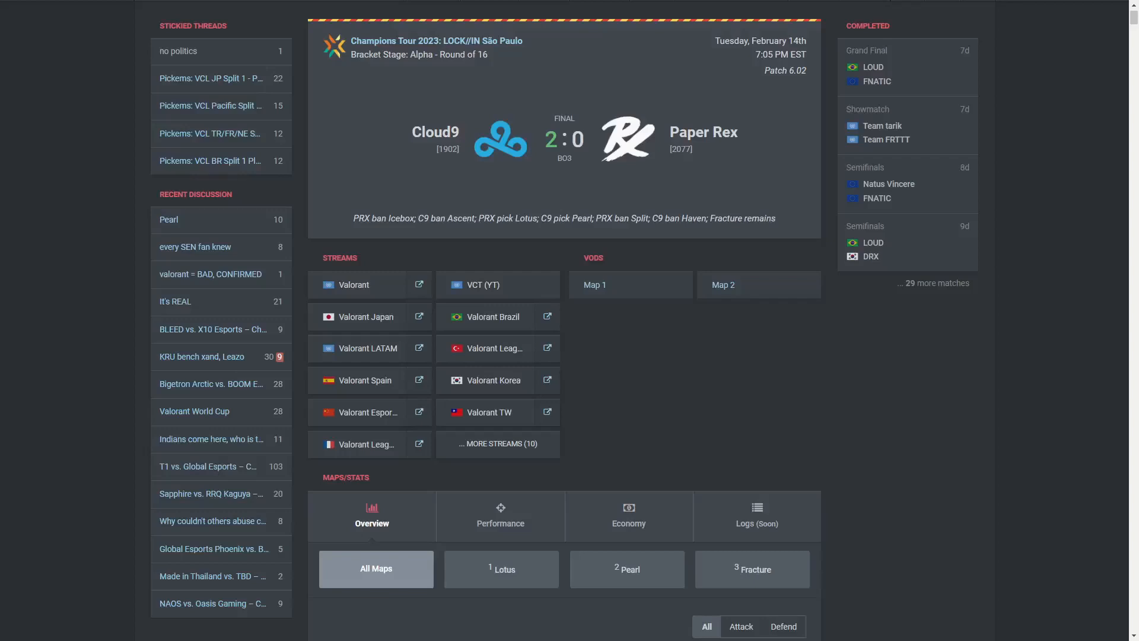
mouse_move(913, 478)
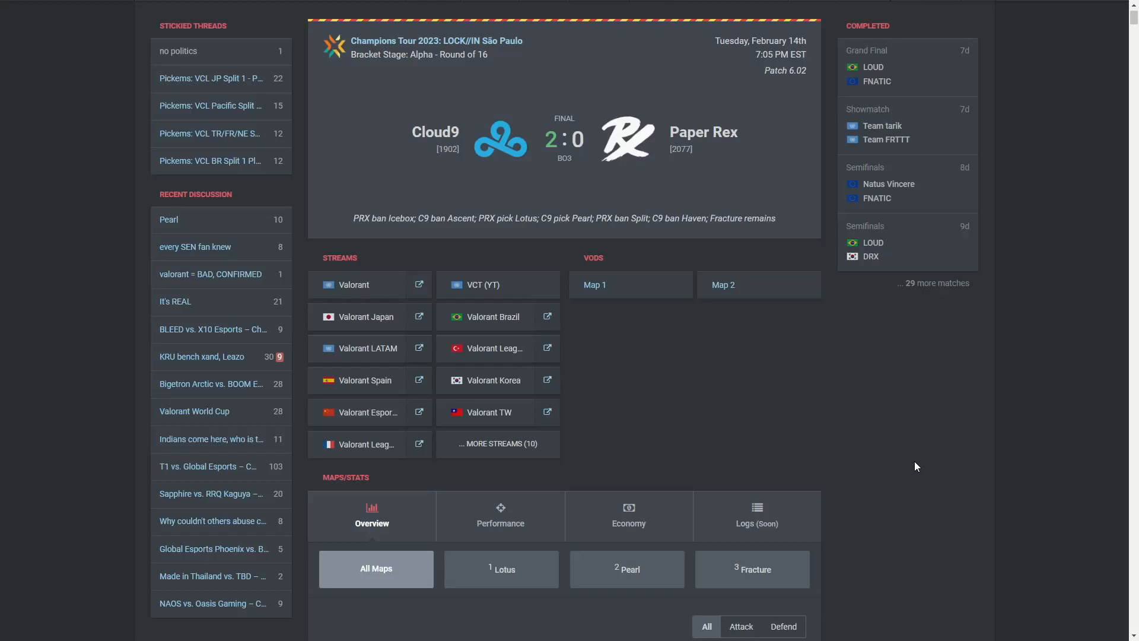
scroll("down", 3)
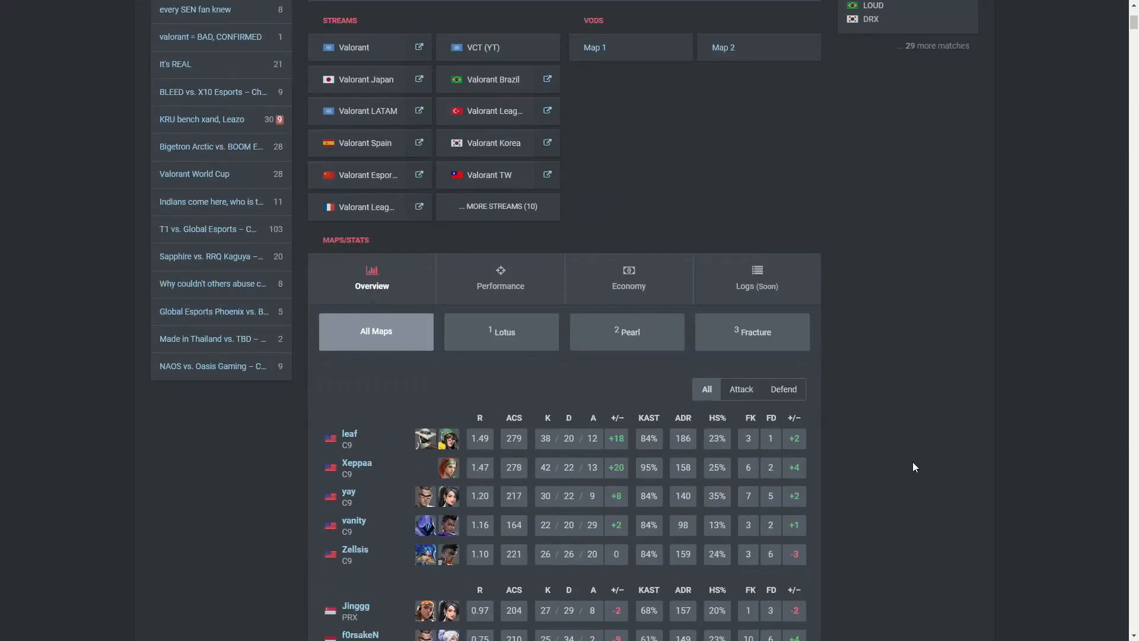
scroll("down", 3)
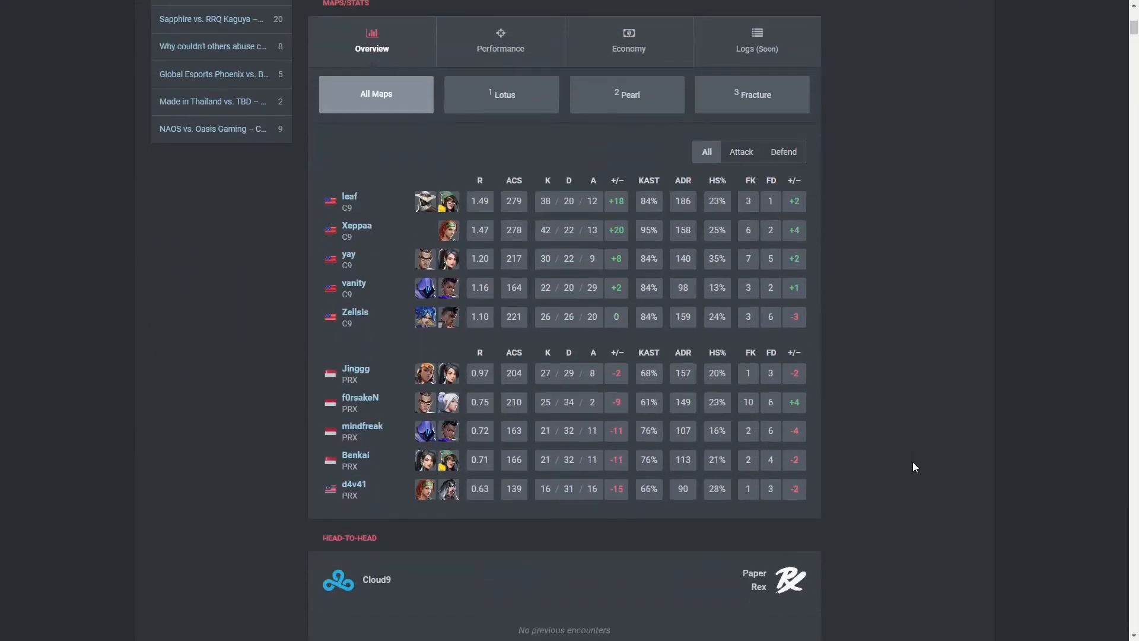
scroll("up", 3)
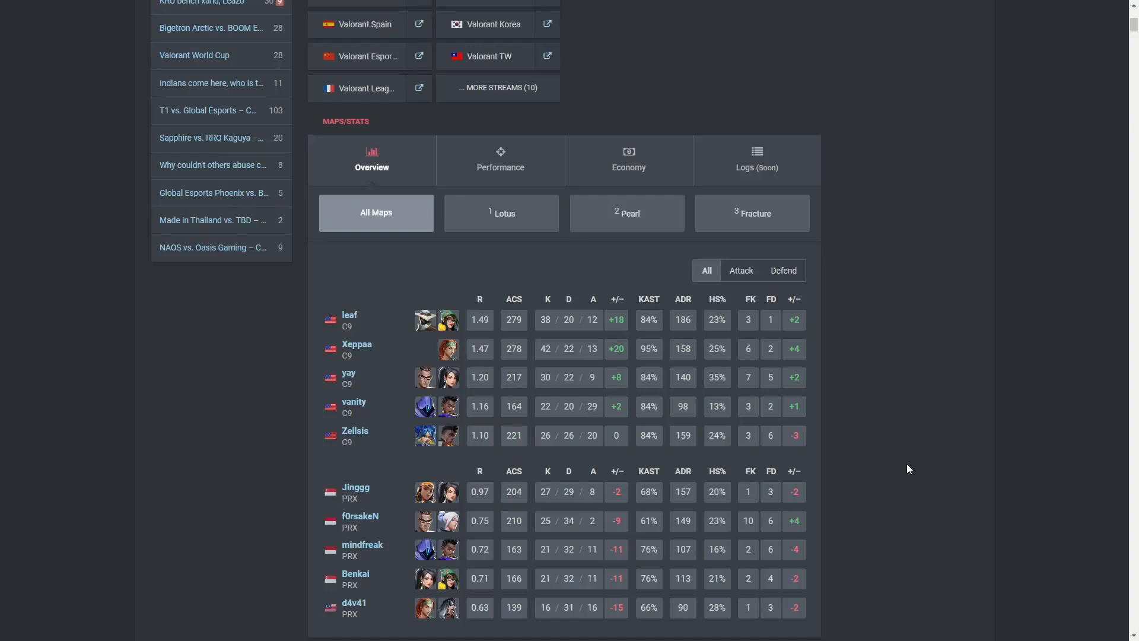
scroll("up", 3)
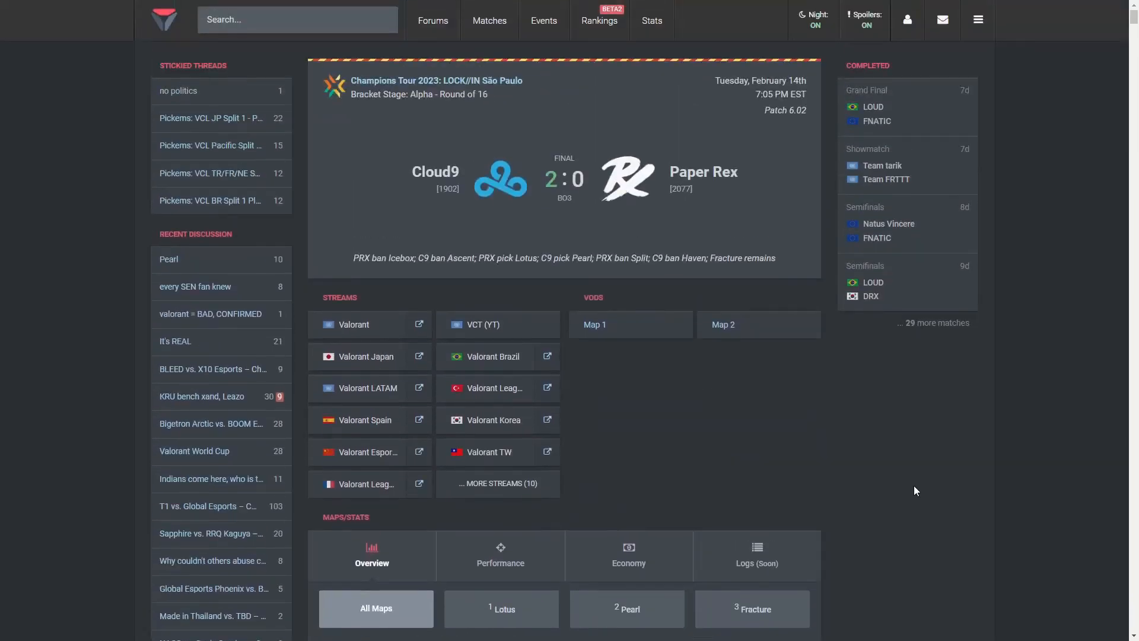
scroll("down", 3)
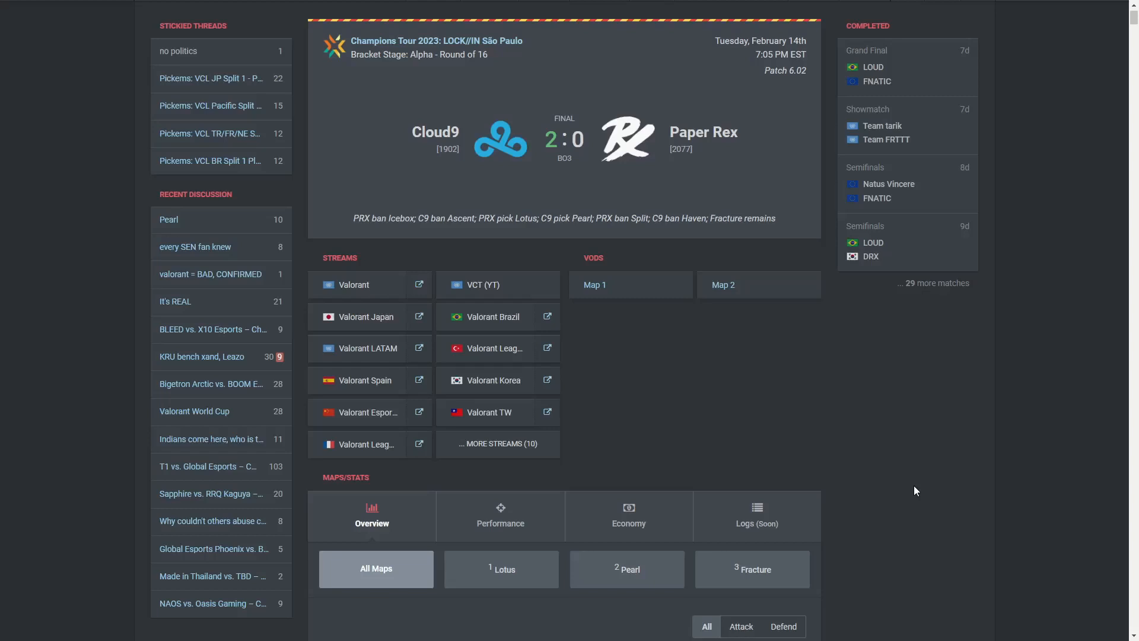
mouse_move(575, 579)
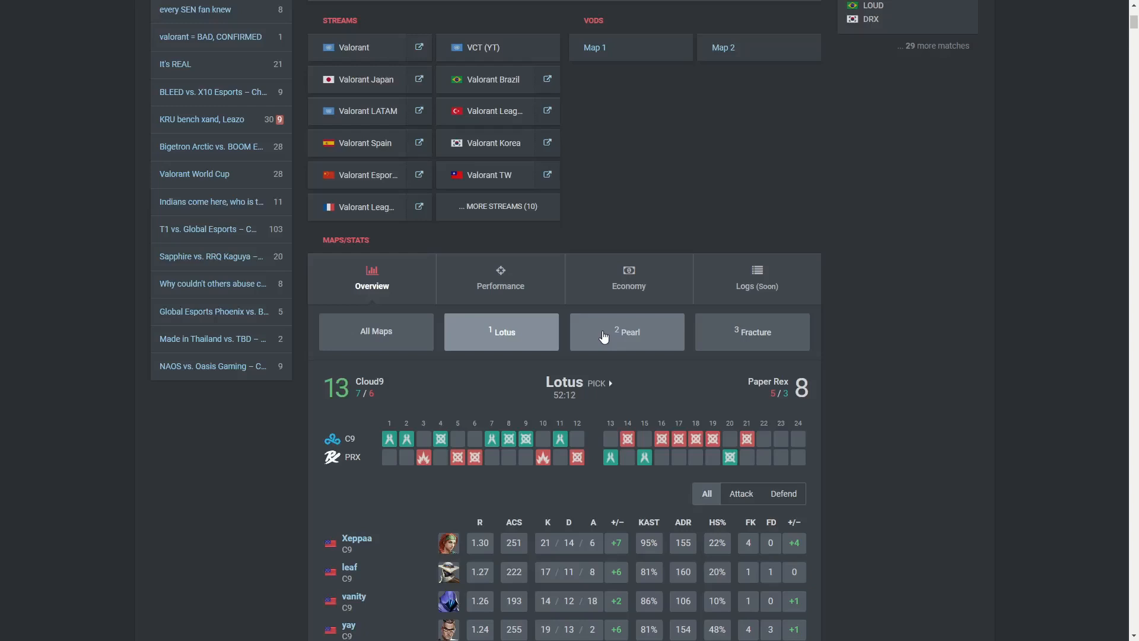
- View the Pearl map's player stats, then the Lotus map's, scrolling back toward the overview
left_click(626, 331)
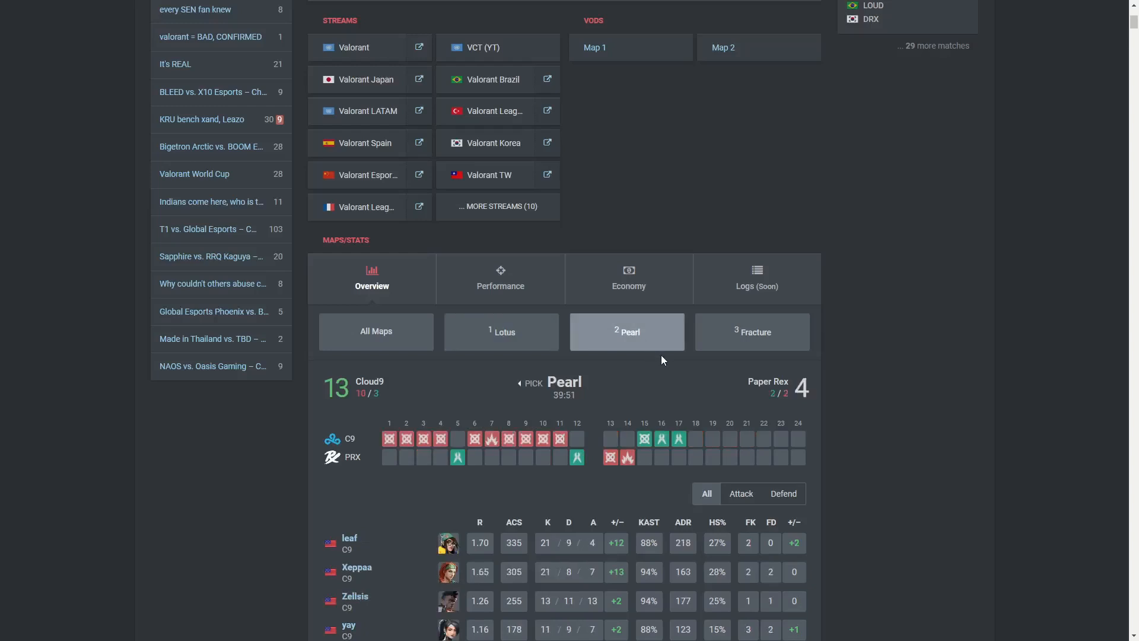
mouse_move(682, 383)
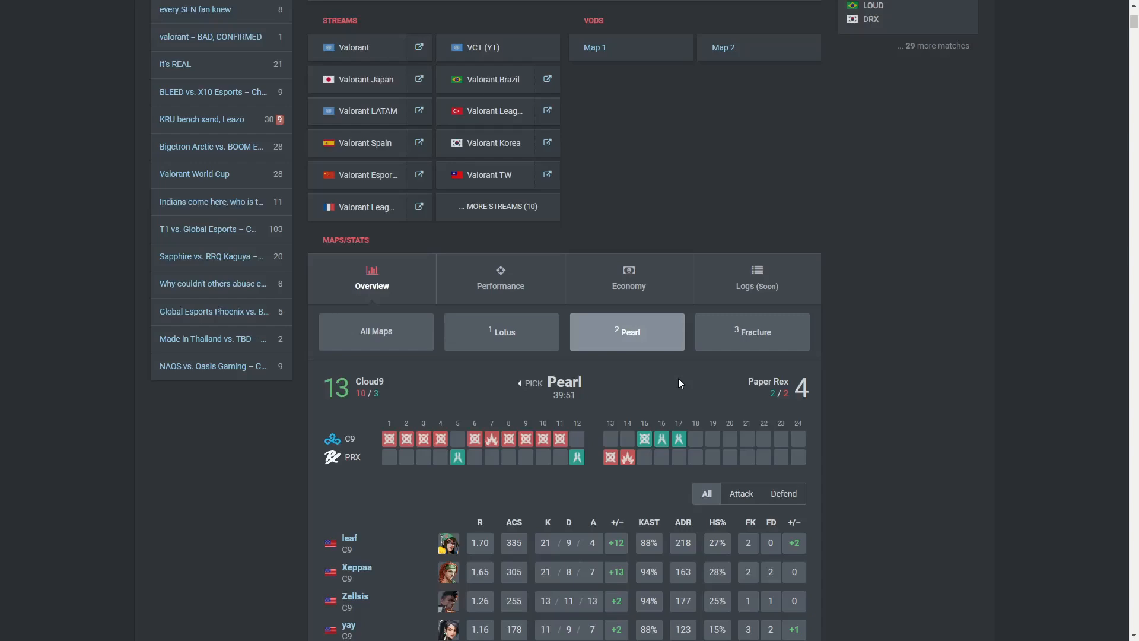
scroll("up", 3)
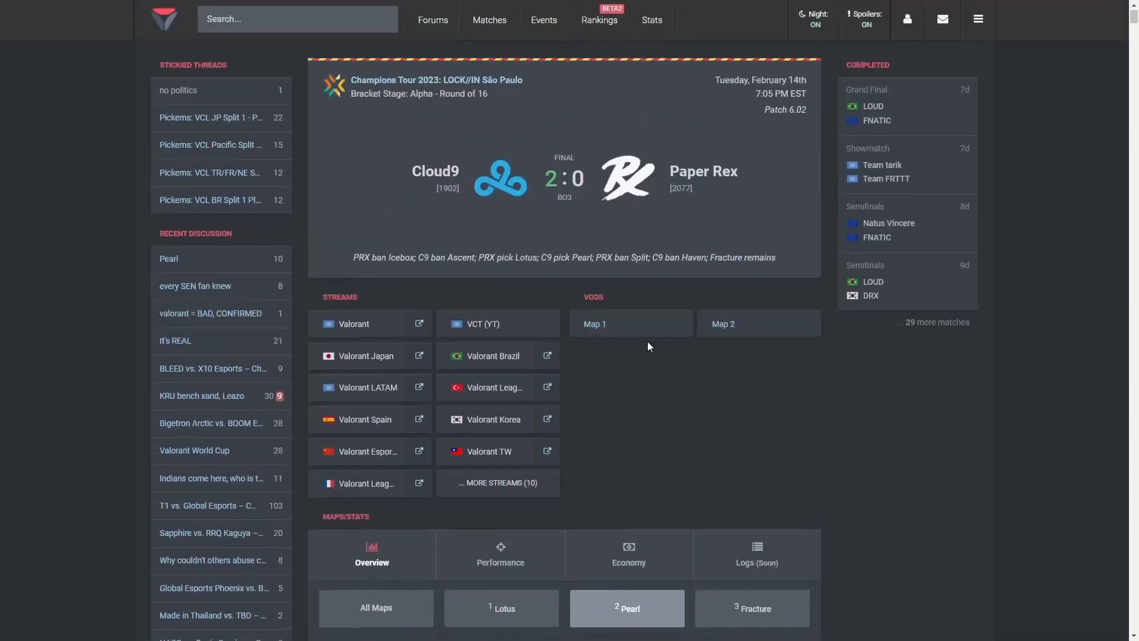
scroll("down", 3)
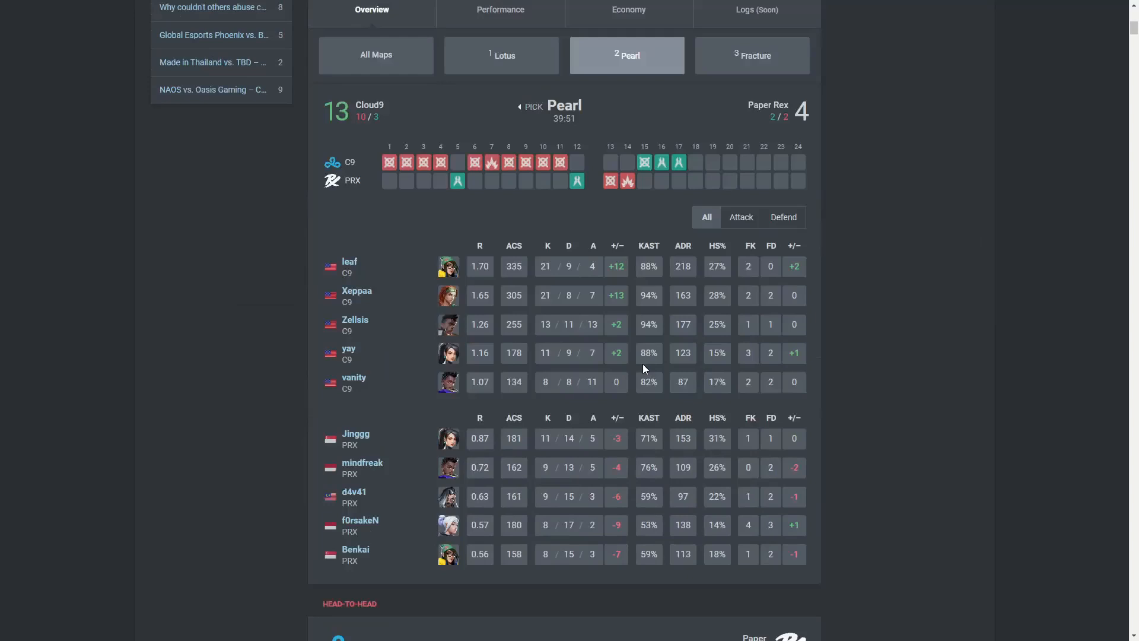
left_click(501, 56)
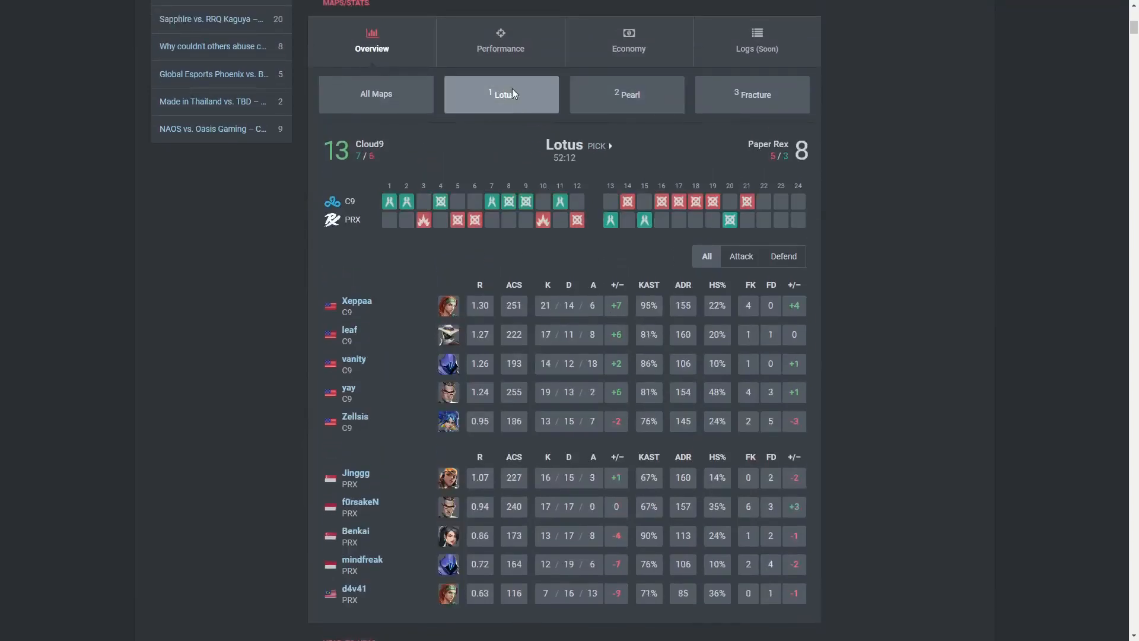
mouse_move(600, 483)
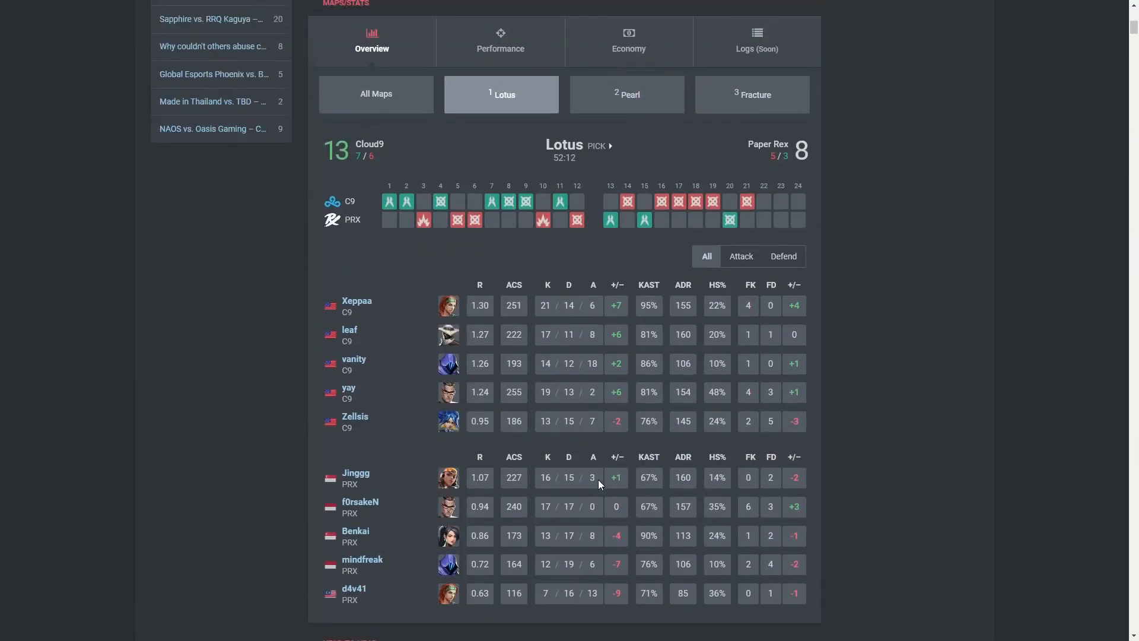
mouse_move(376, 94)
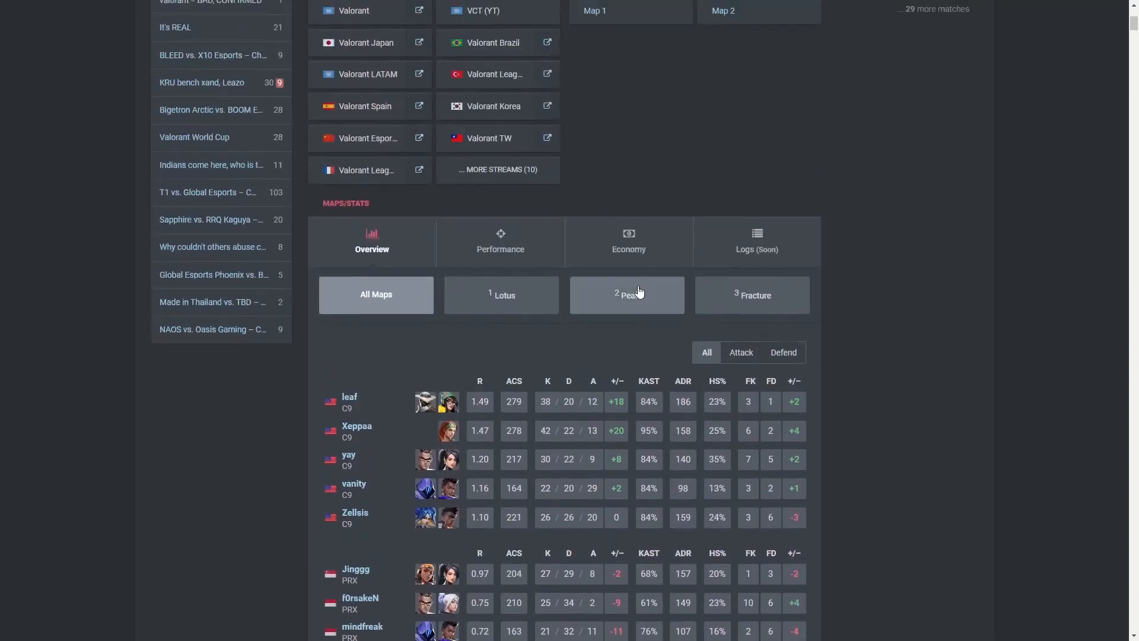
scroll("up", 3)
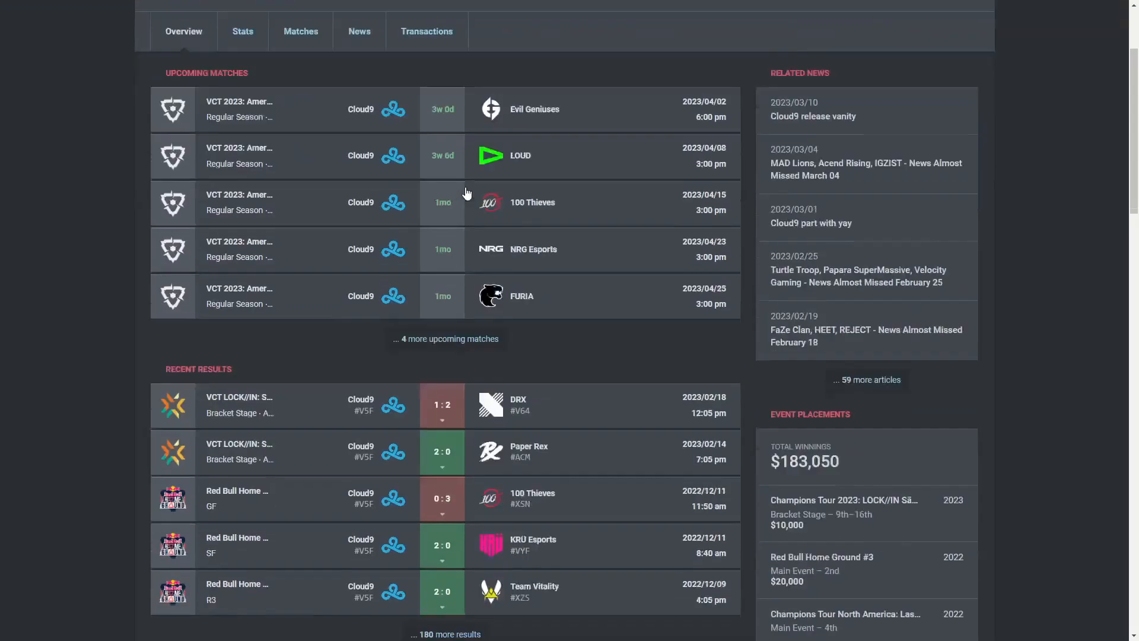
- Open Cloud9's 1:2 quarterfinal loss to DRX and scroll to its maps and bans
left_click(441, 406)
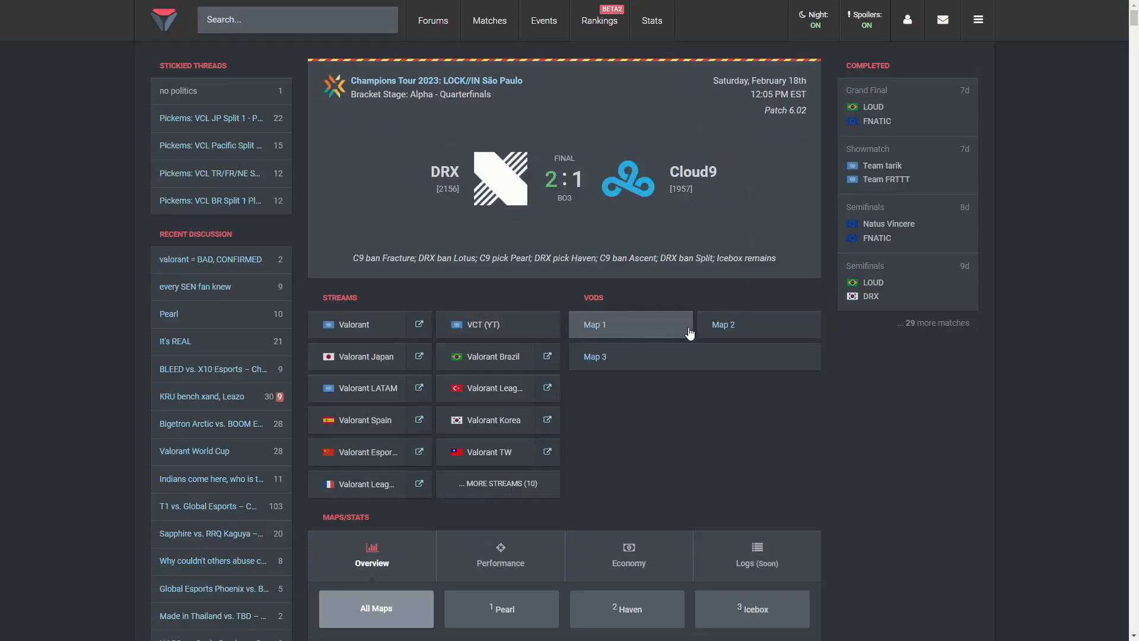
scroll("down", 3)
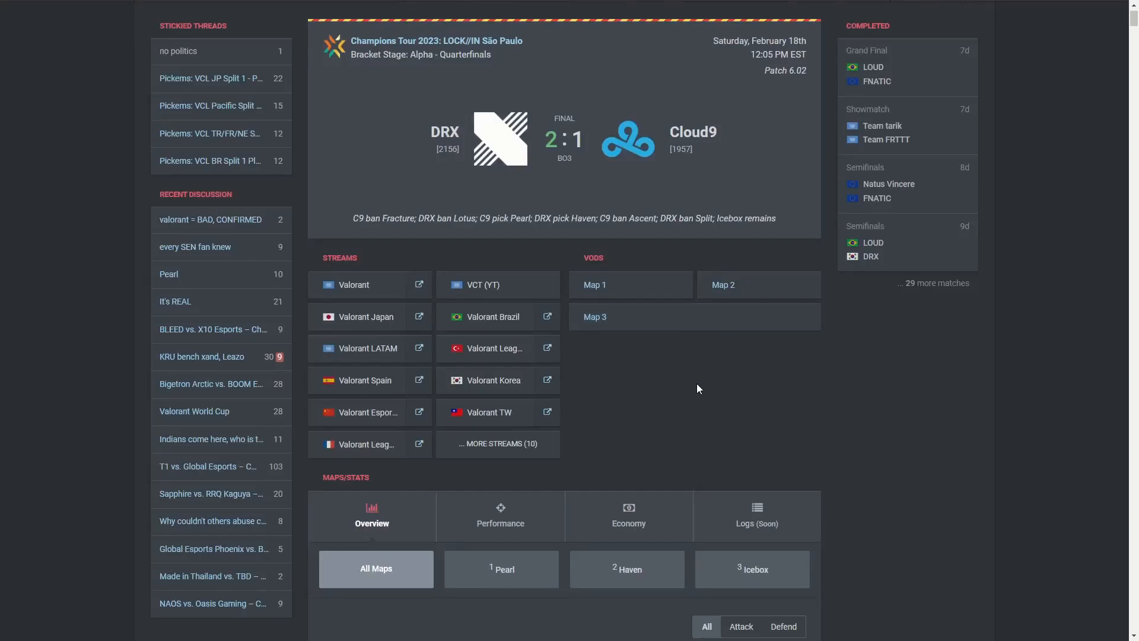
mouse_move(586, 397)
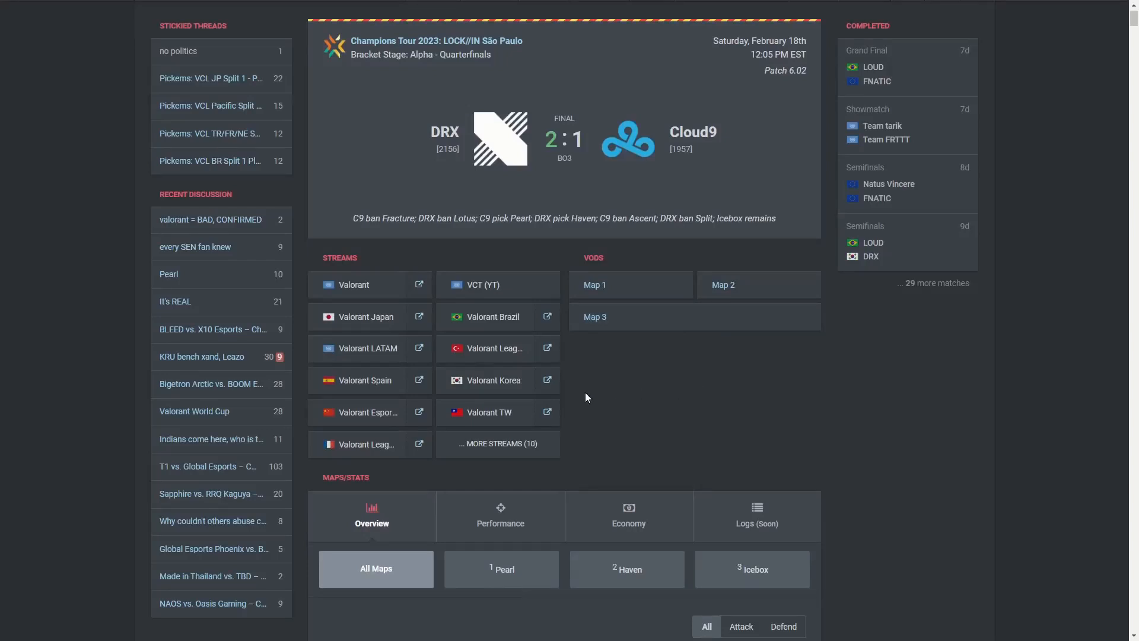
mouse_move(528, 628)
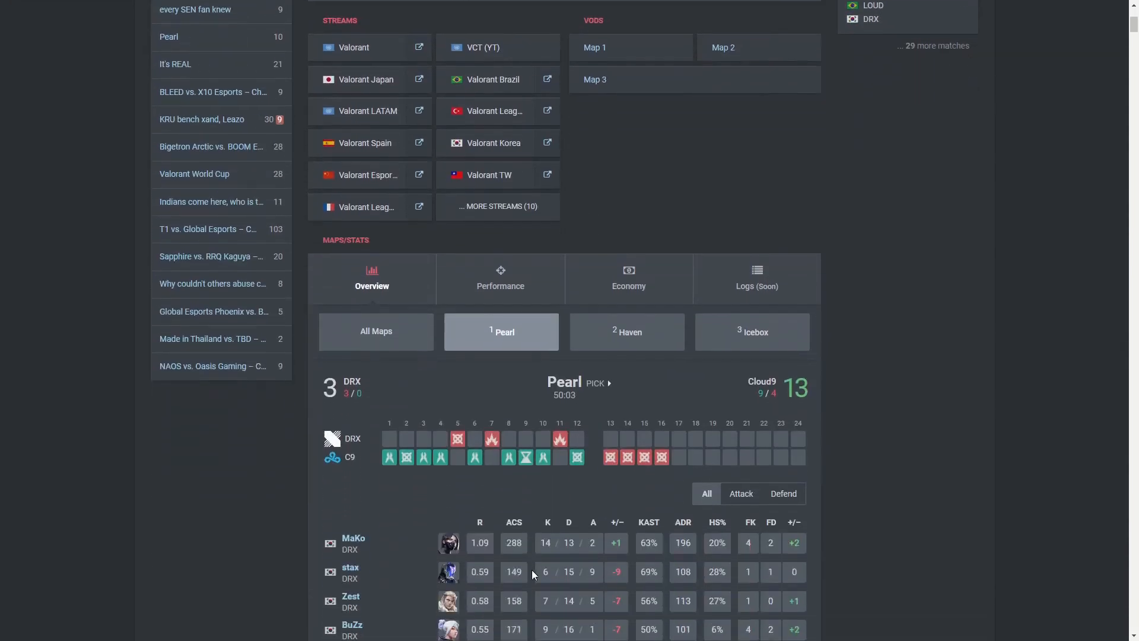
mouse_move(590, 504)
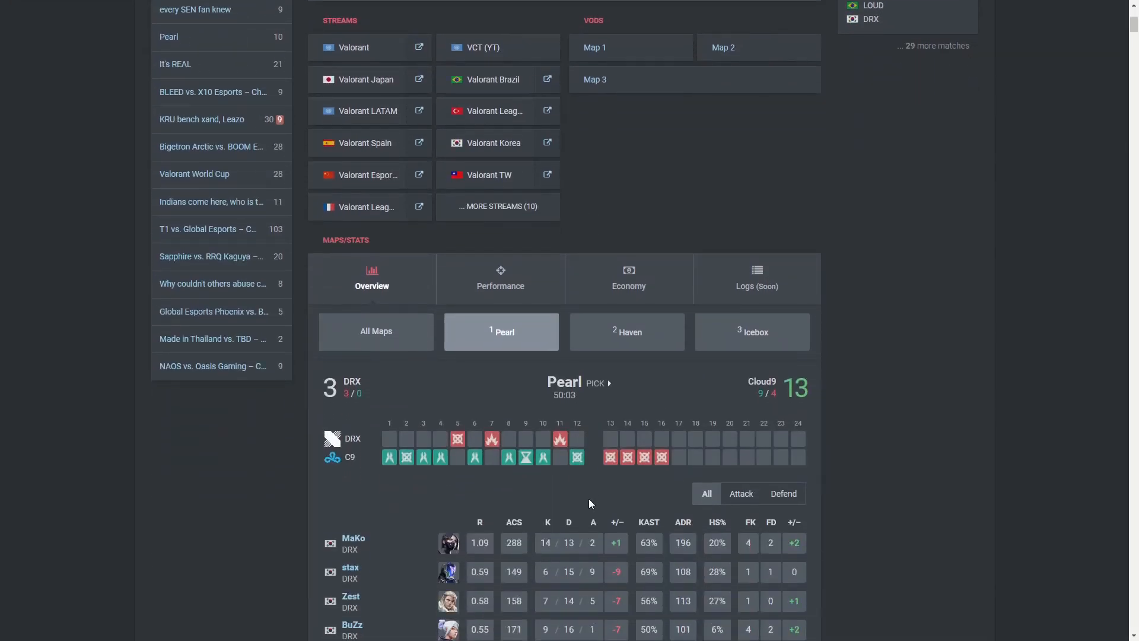
- Show the Haven map's round results and scoreboard, DRX winning 13–7
left_click(626, 331)
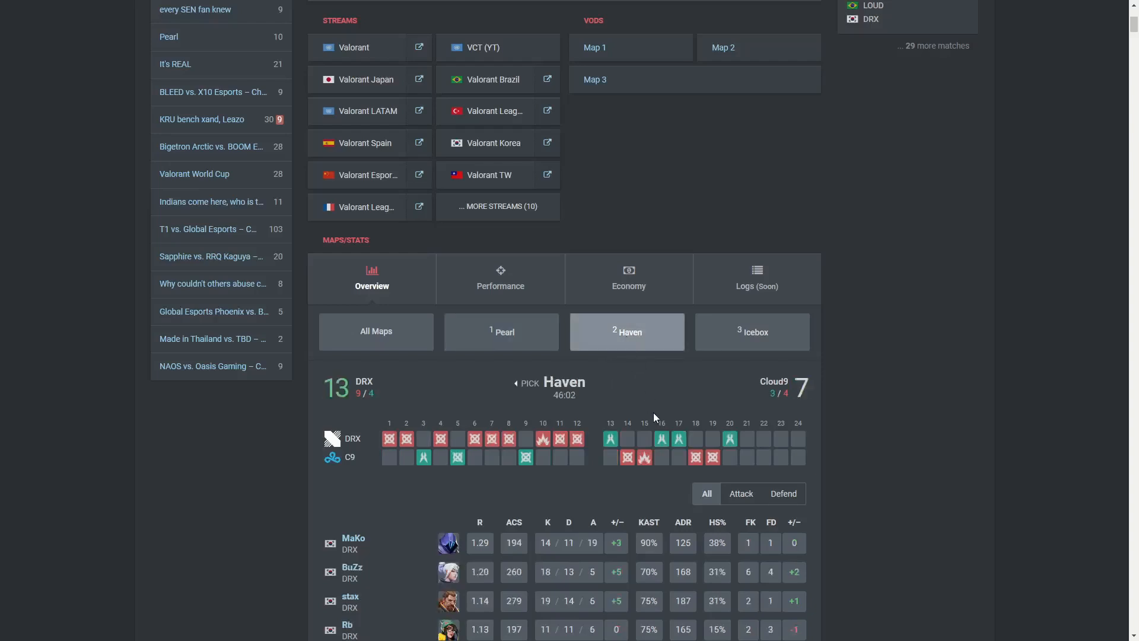
scroll("down", 3)
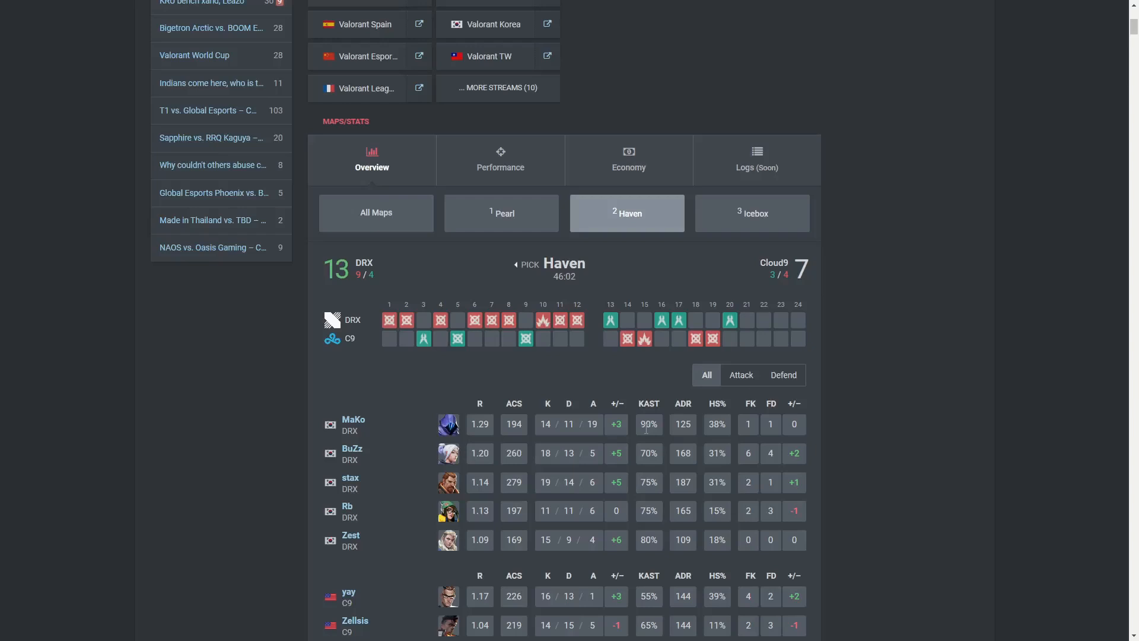
mouse_move(640, 446)
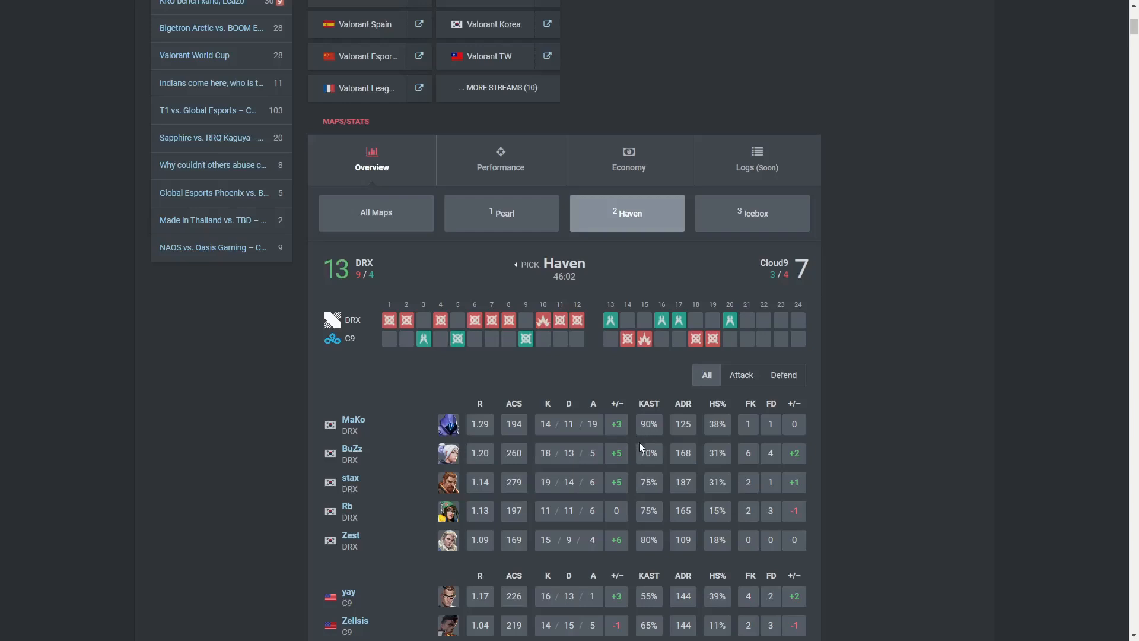
mouse_move(530, 245)
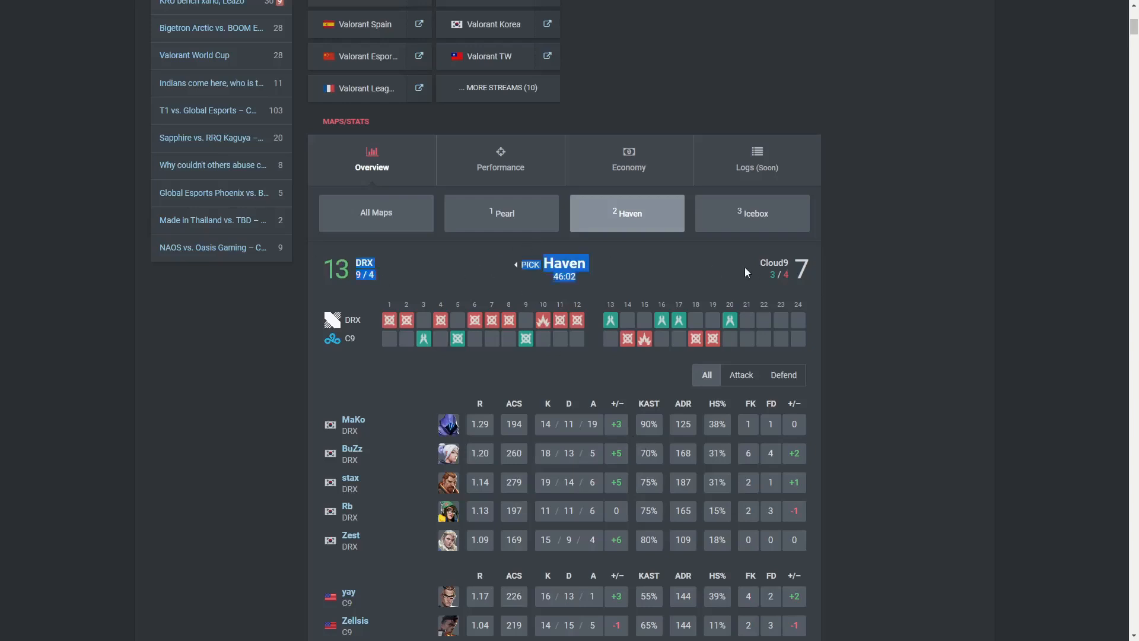
mouse_move(633, 340)
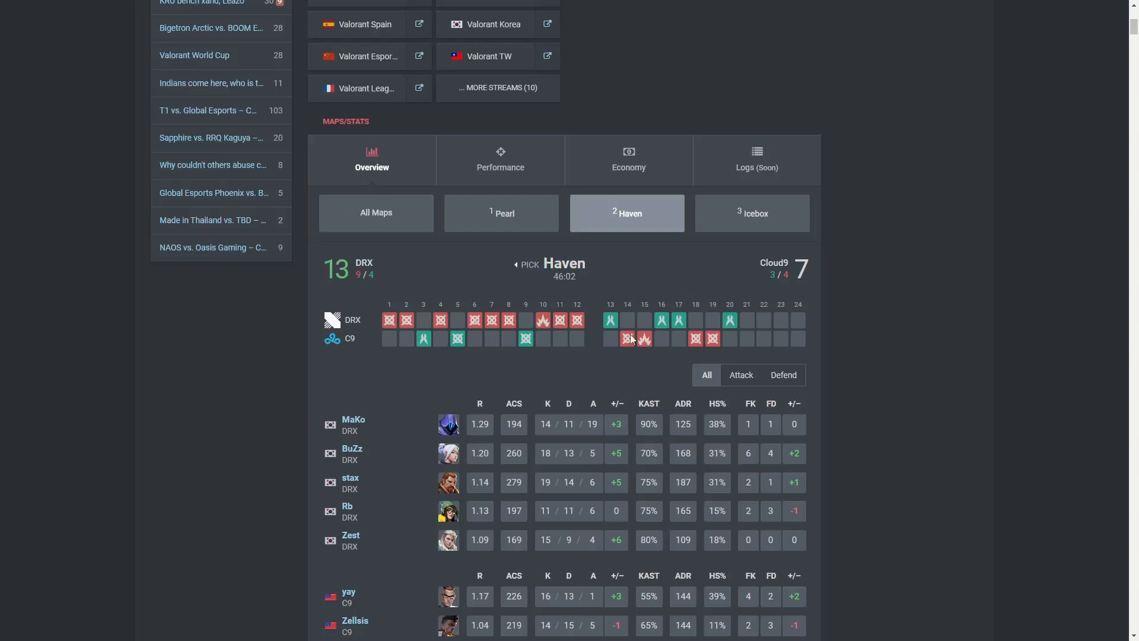
mouse_move(676, 294)
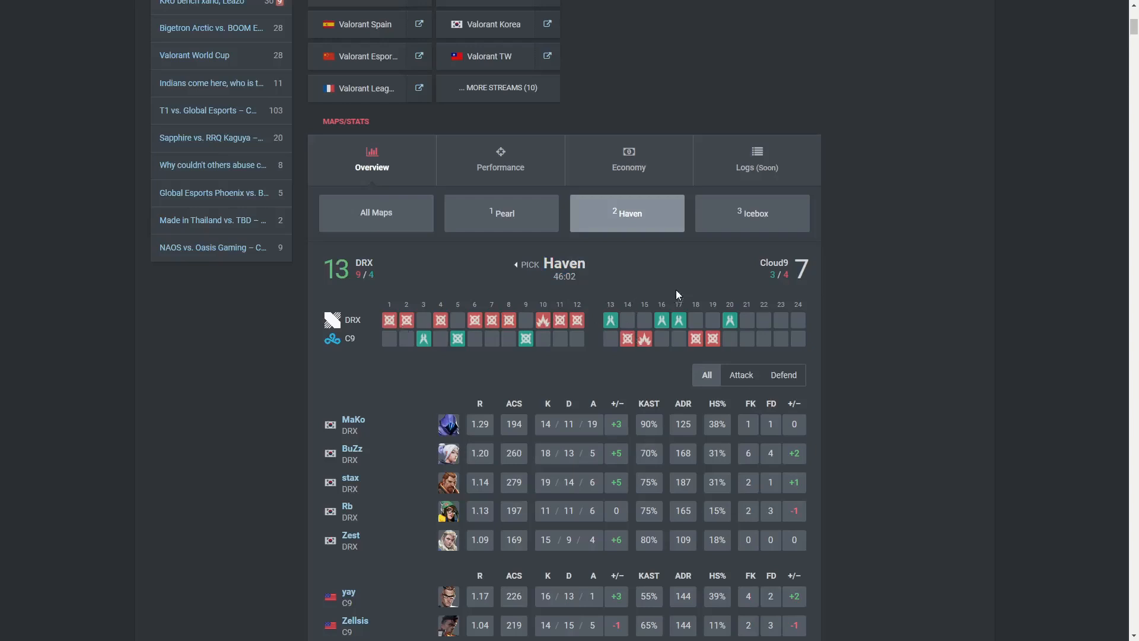
mouse_move(609, 344)
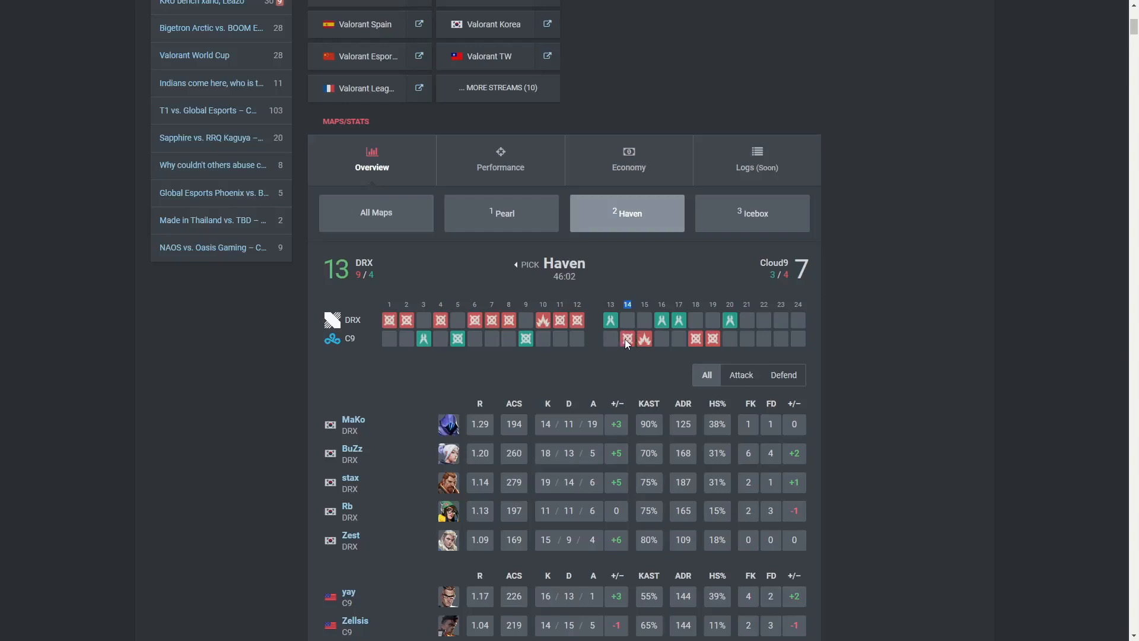
mouse_move(725, 219)
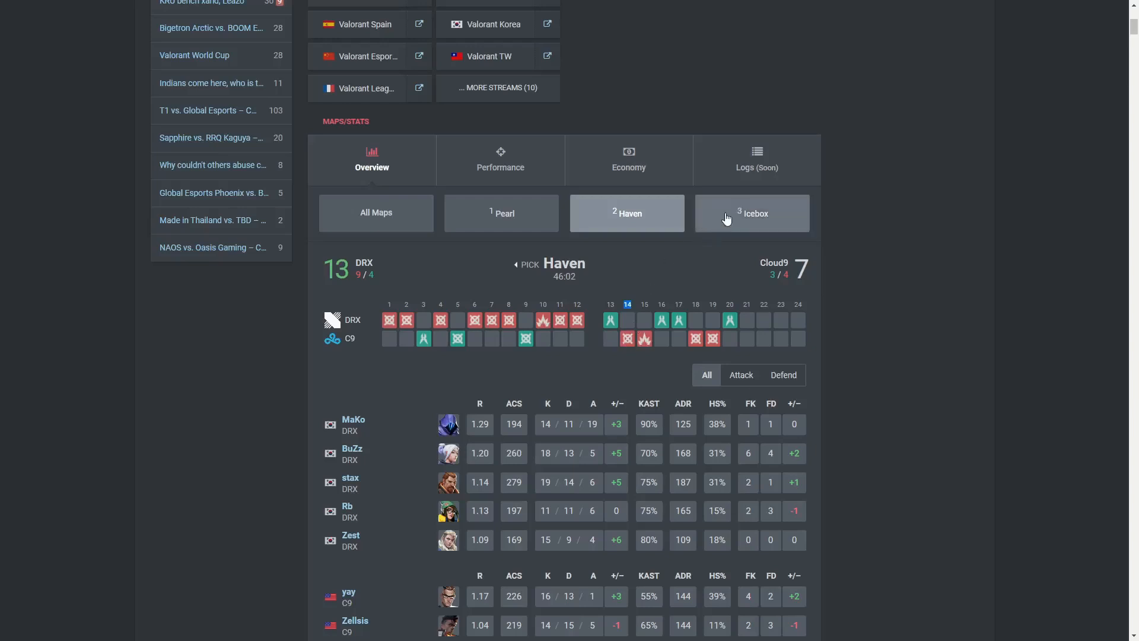
- Show the Icebox map's scoreboard (DRX 13–2) and scroll through the player tables
left_click(752, 213)
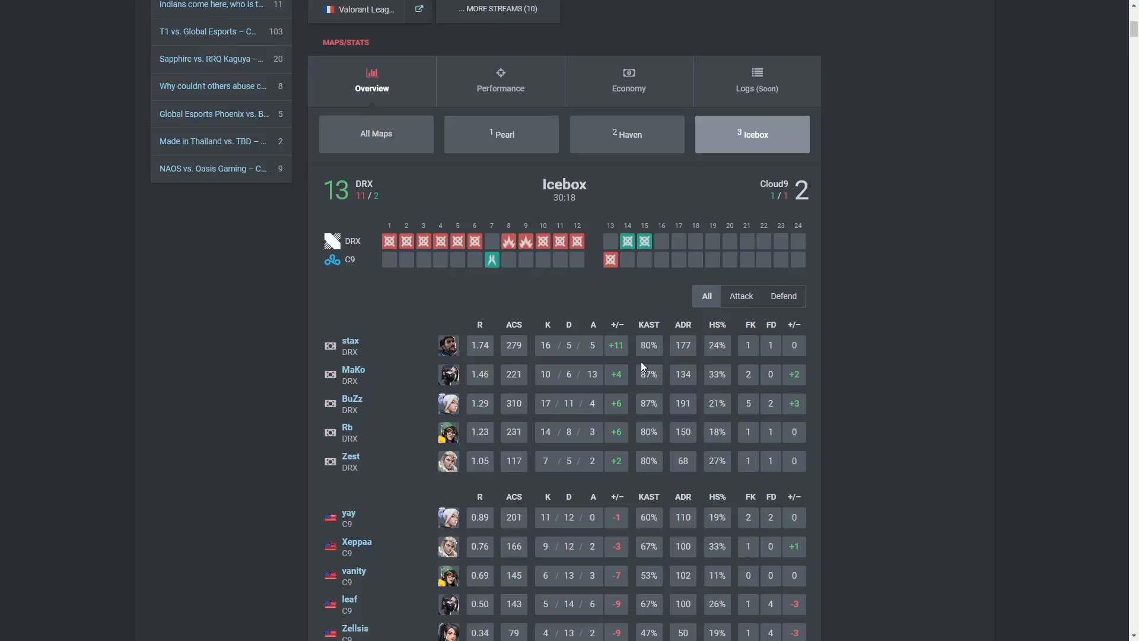
scroll("down", 3)
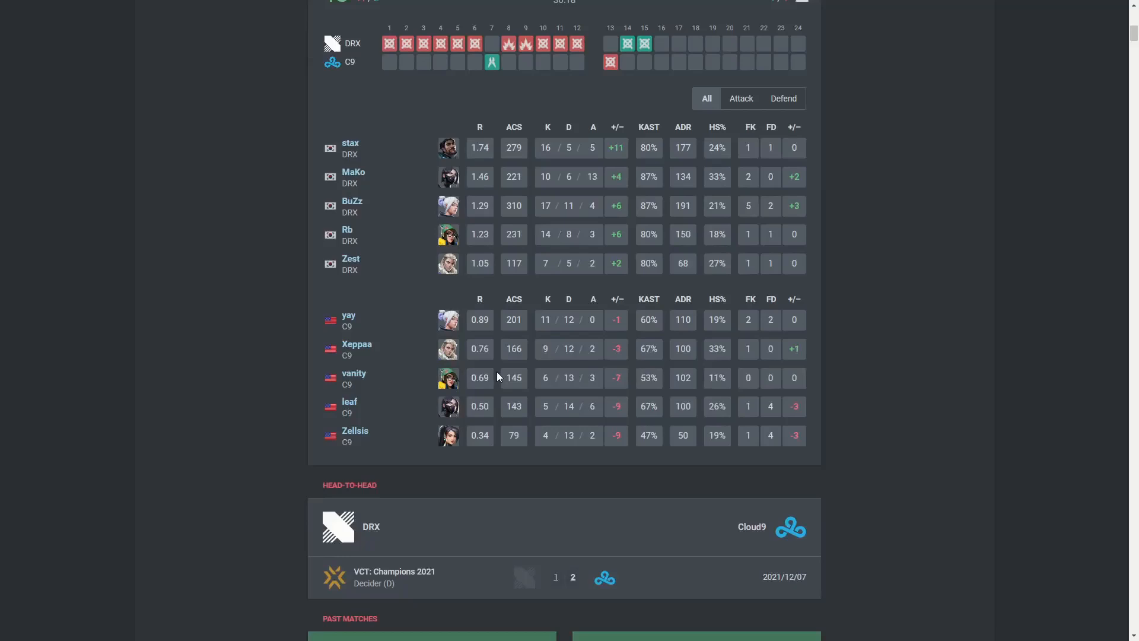
mouse_move(554, 437)
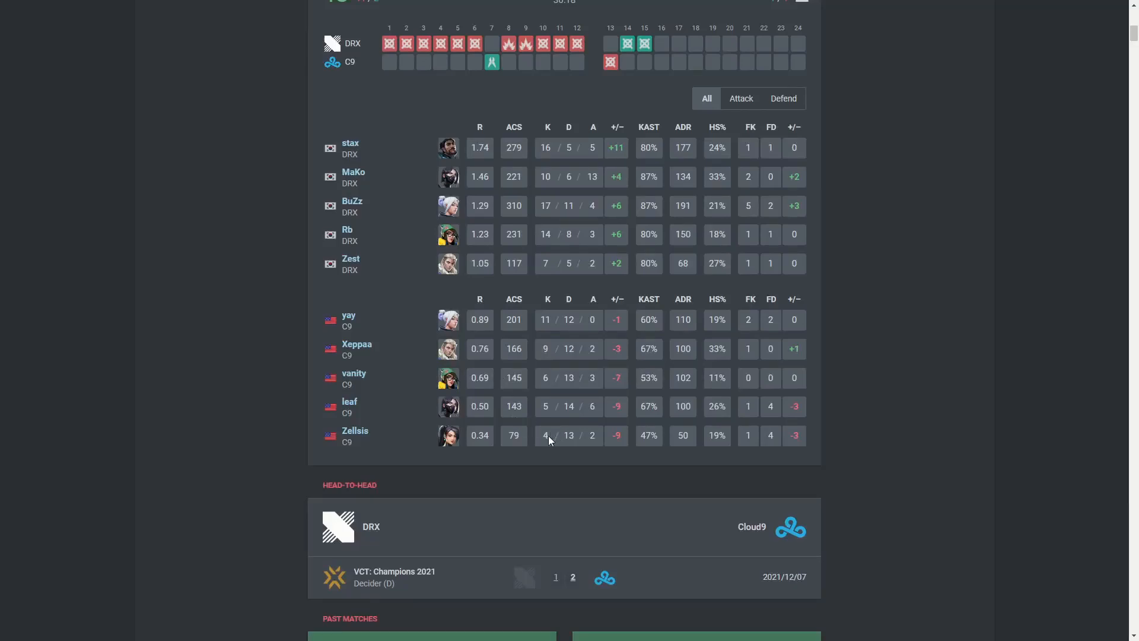
scroll("up", 3)
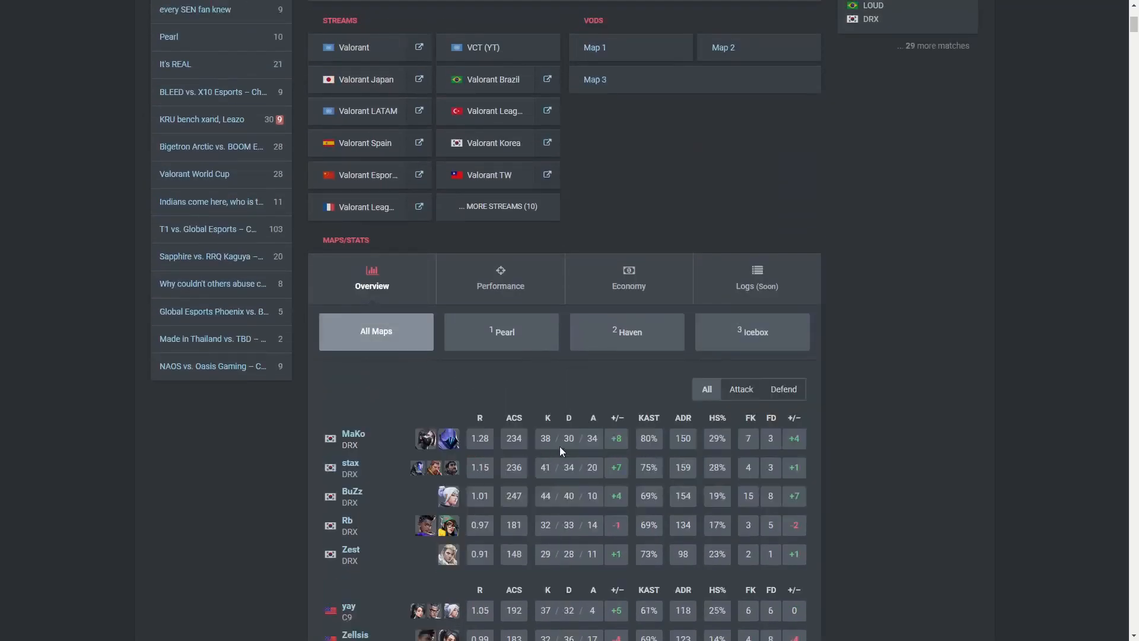
mouse_move(760, 346)
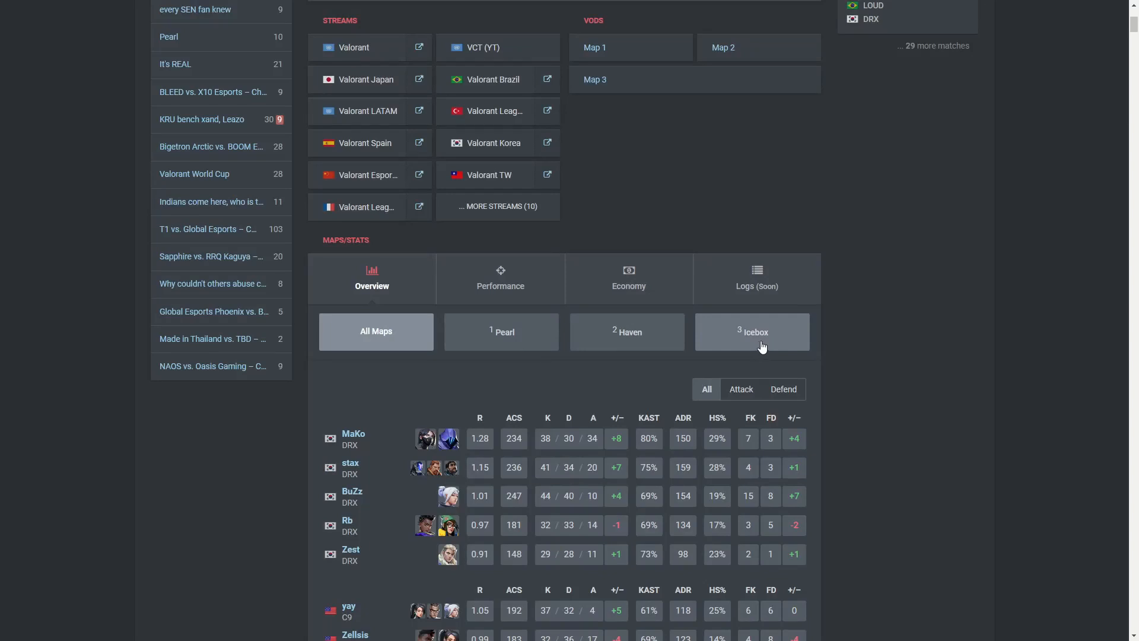
scroll("down", 3)
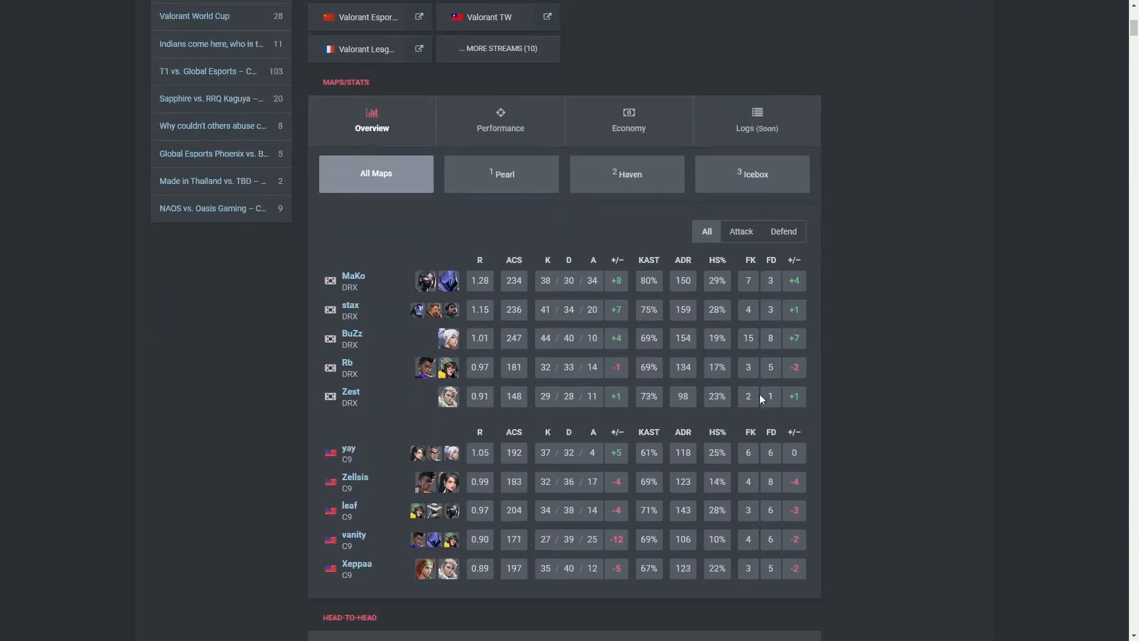
mouse_move(539, 487)
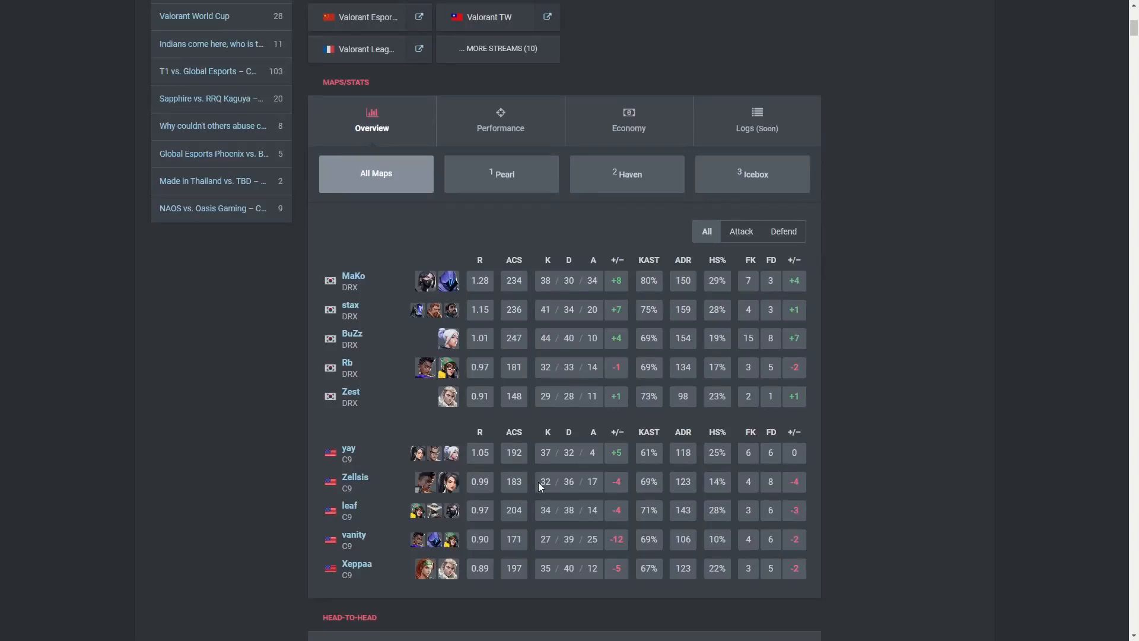
left_click(627, 174)
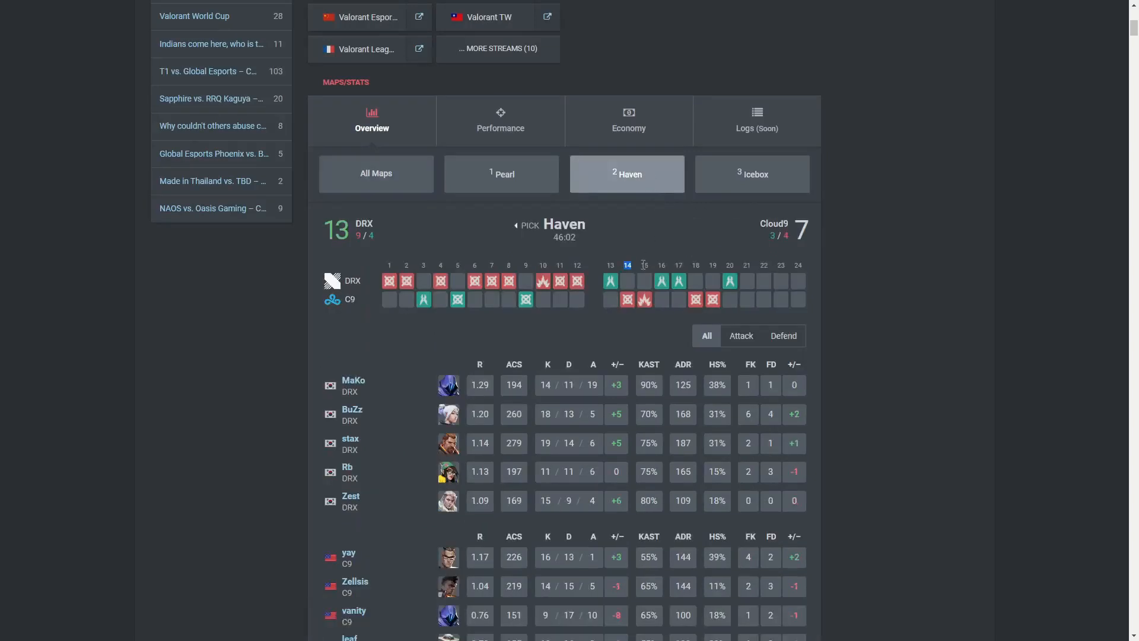
scroll("down", 3)
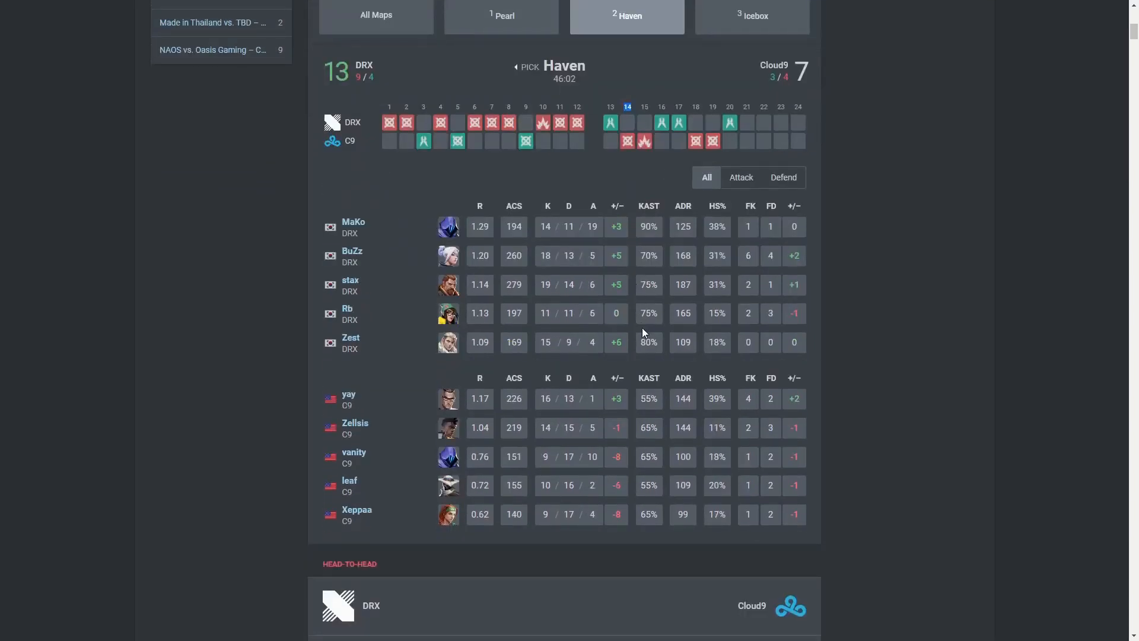
scroll("up", 3)
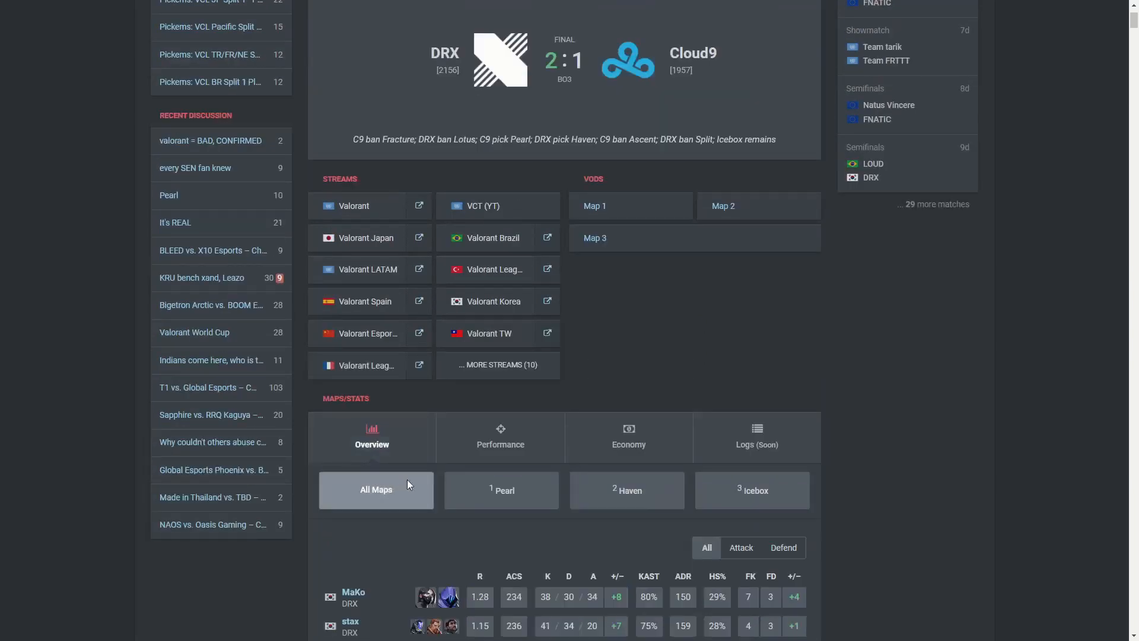
scroll("up", 3)
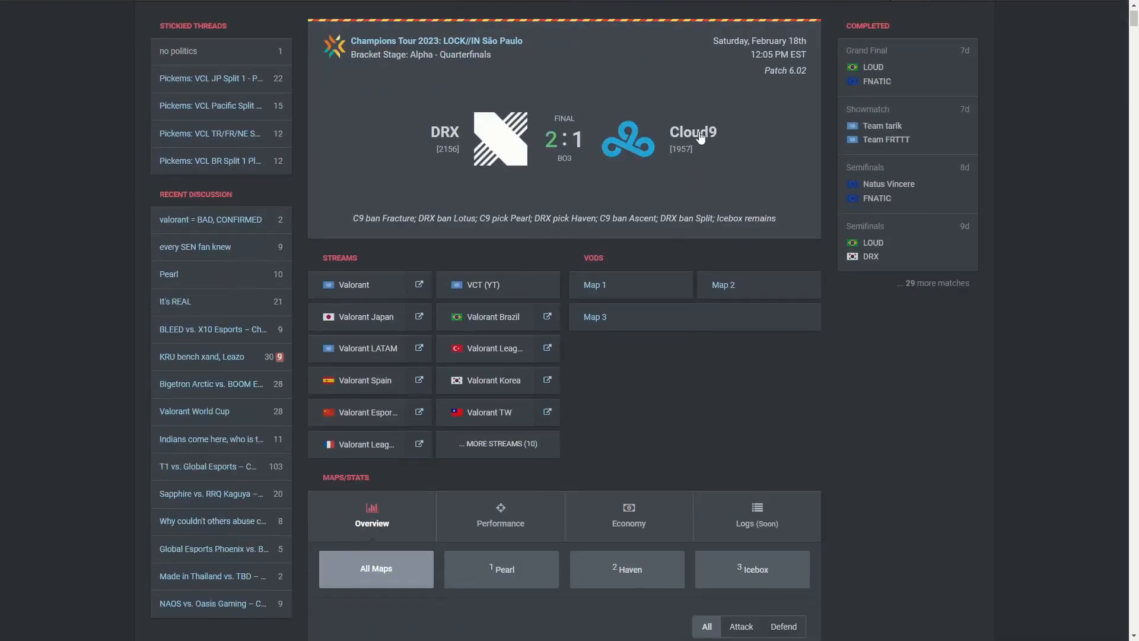
- Return to Cloud9's team page and scroll to recent results, roster and placements
left_click(692, 132)
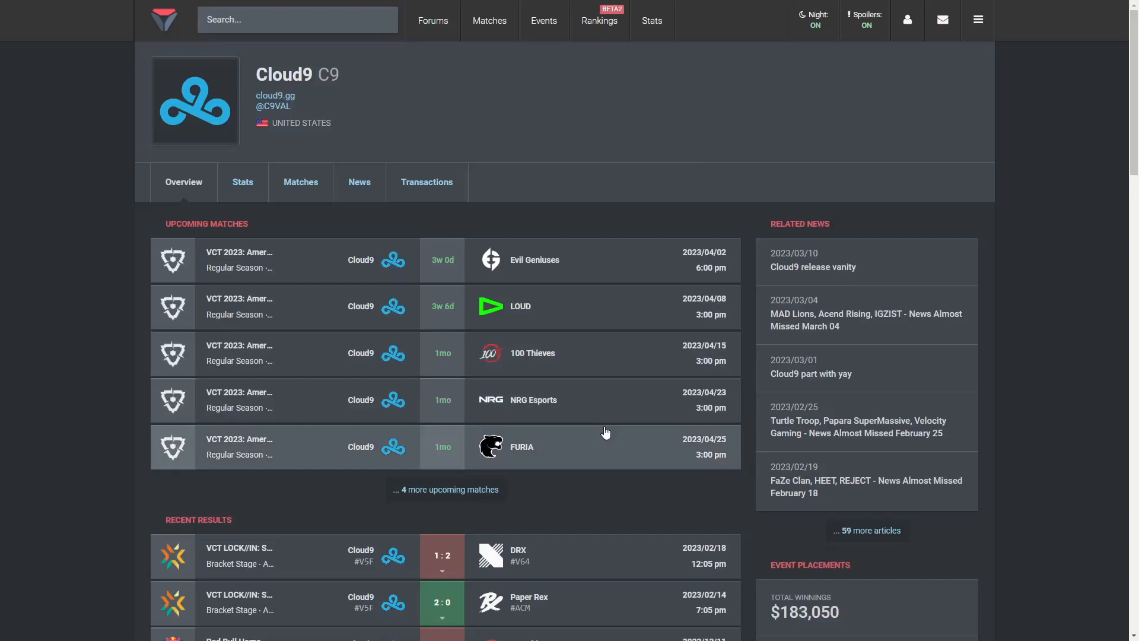
scroll("down", 3)
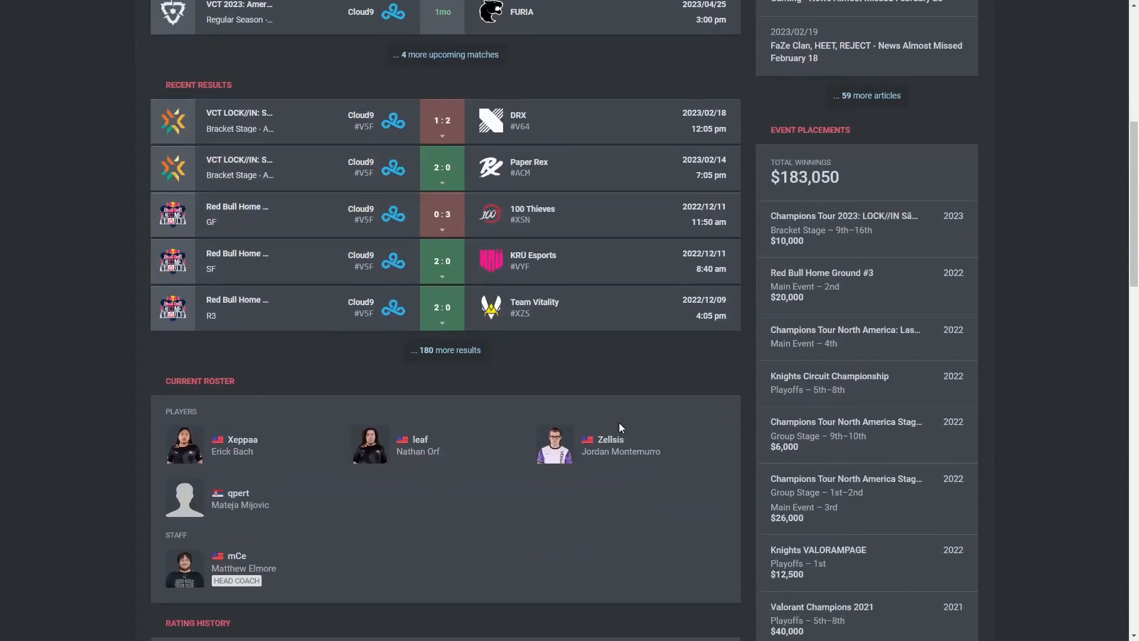
mouse_move(589, 517)
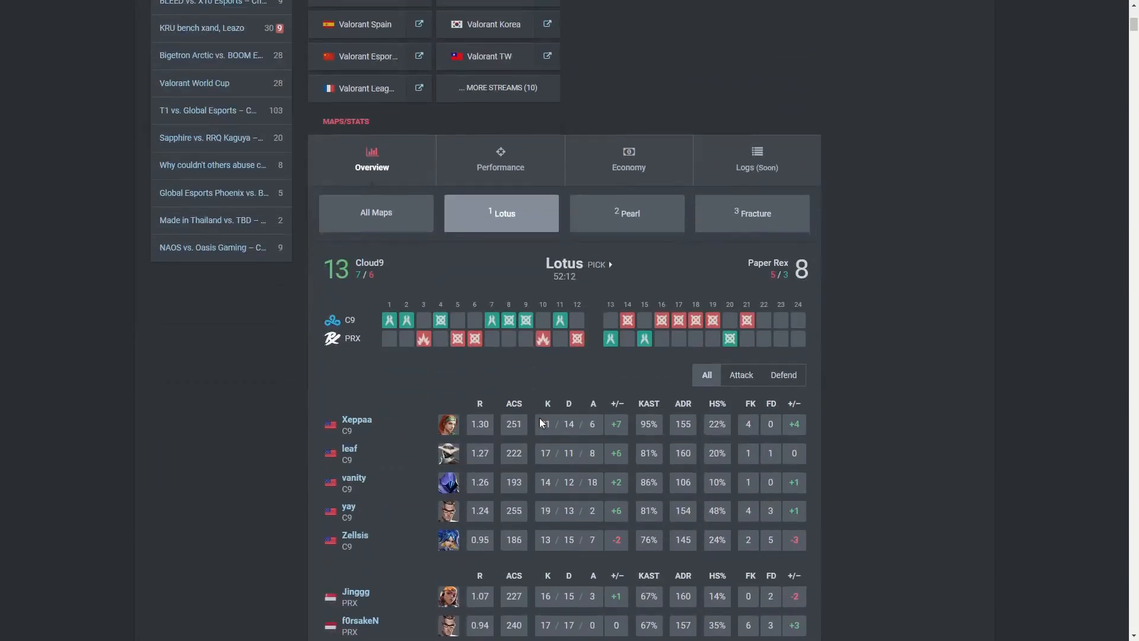
- Show the Pearl map scoreboard and scroll through the match stats toward the event link
left_click(627, 213)
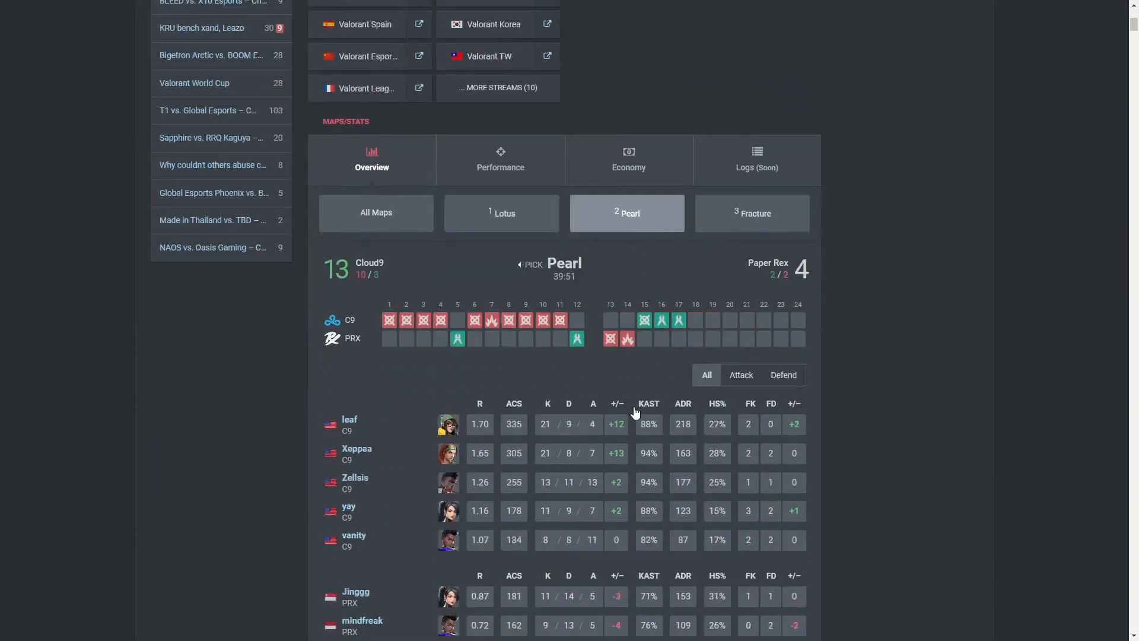
scroll("up", 3)
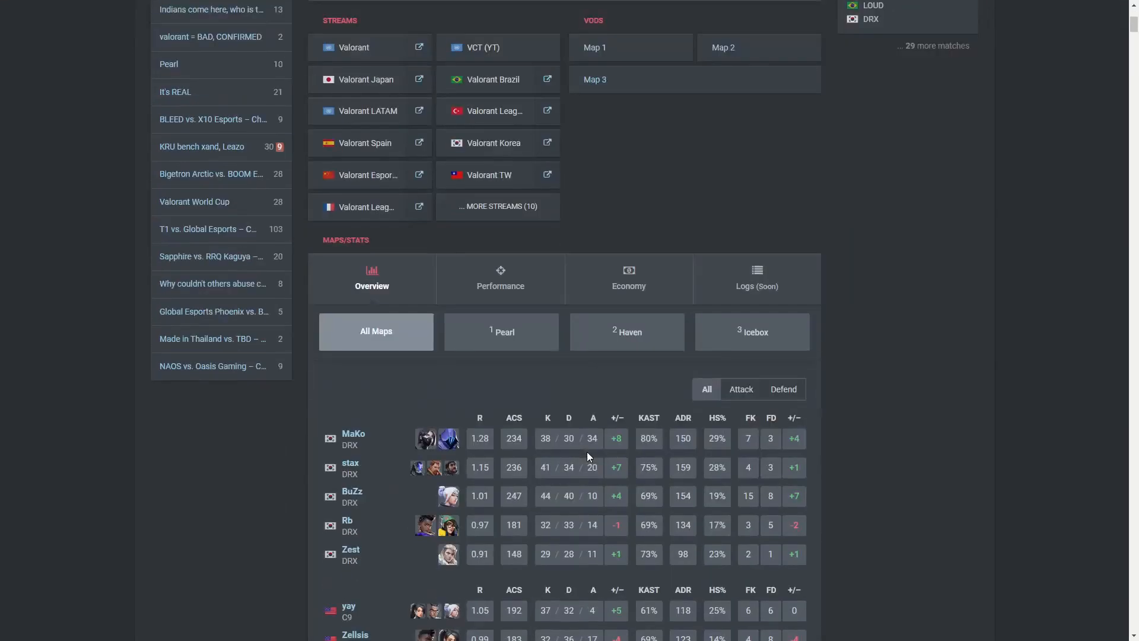
scroll("down", 3)
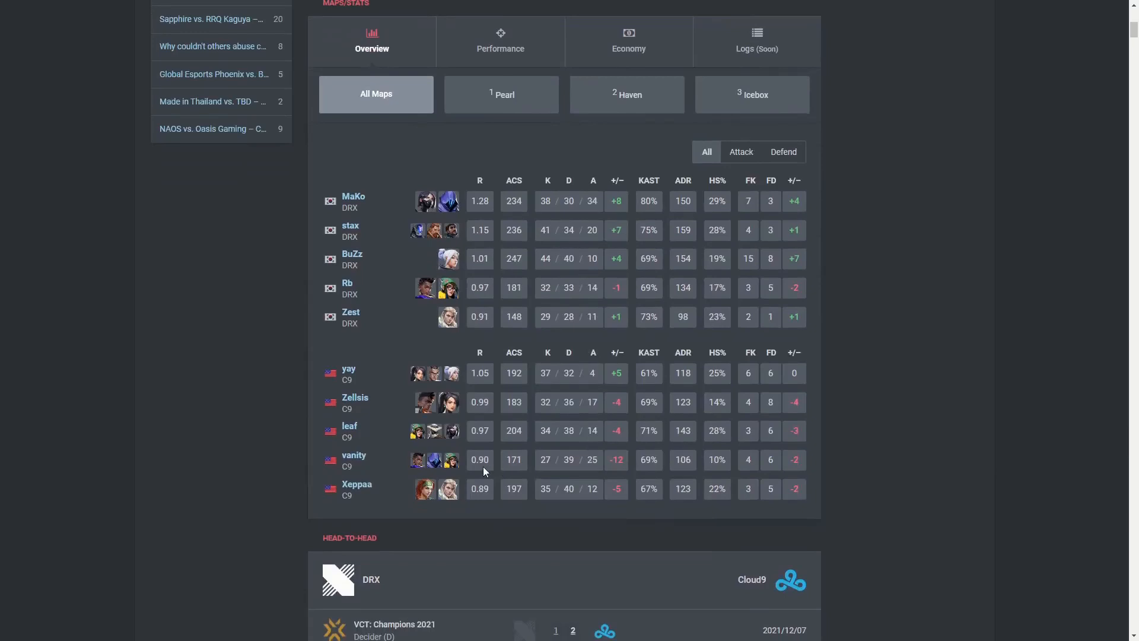
scroll("up", 3)
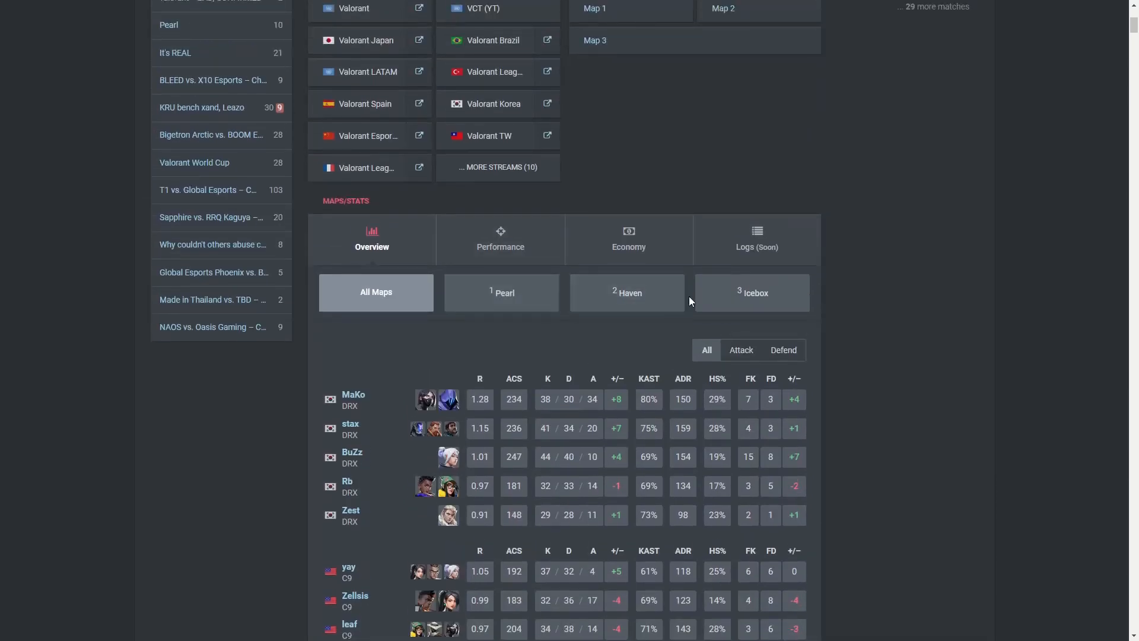
scroll("up", 3)
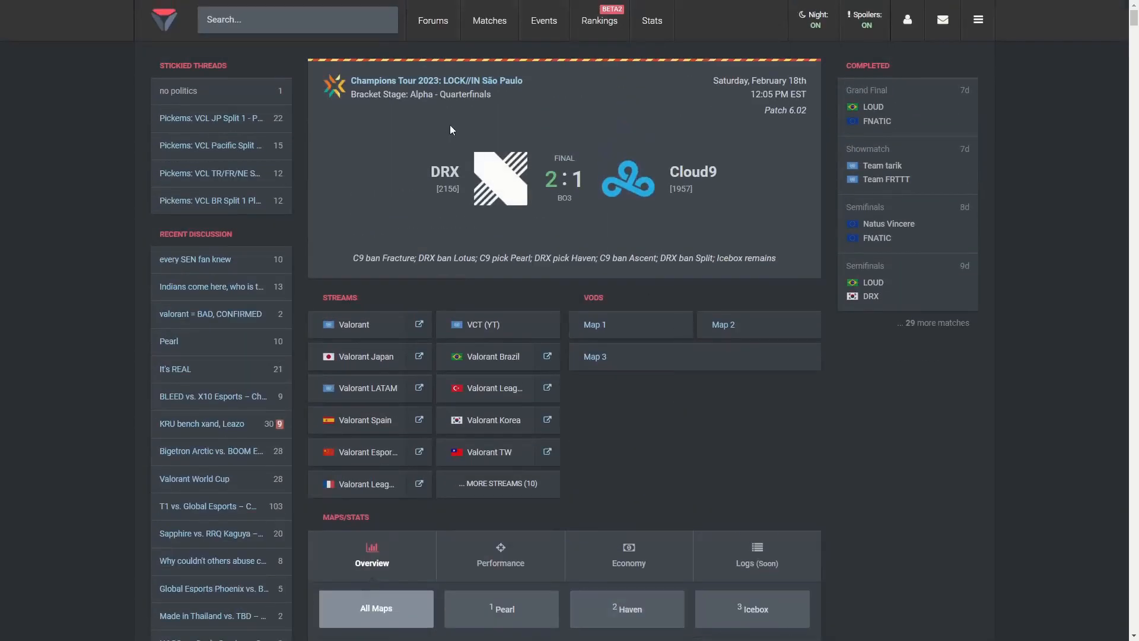
scroll("down", 3)
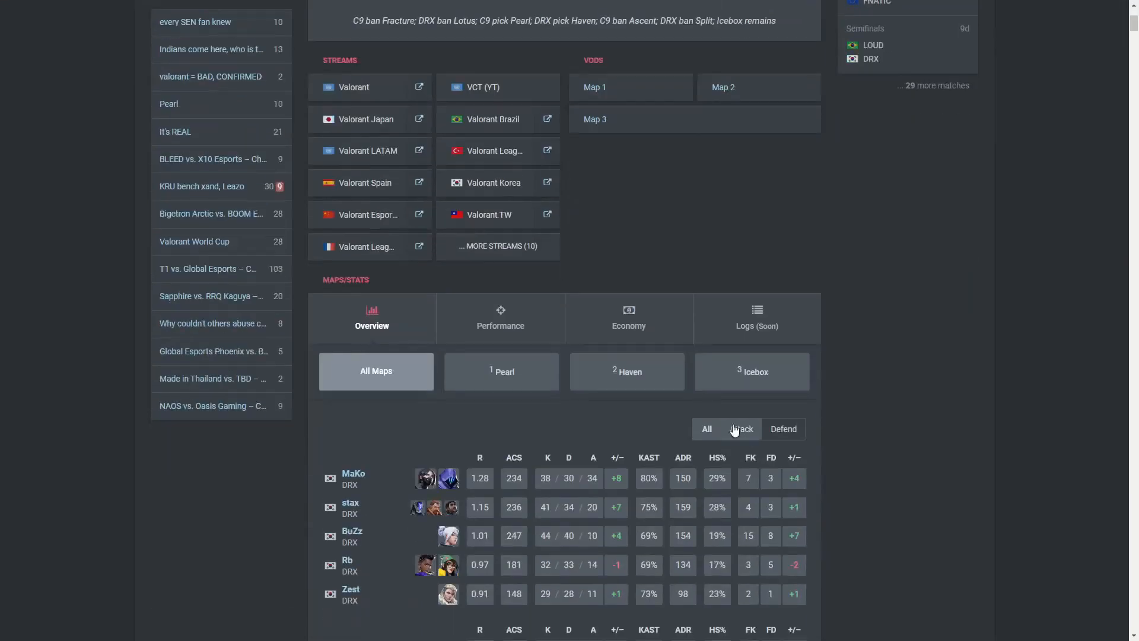
scroll("down", 3)
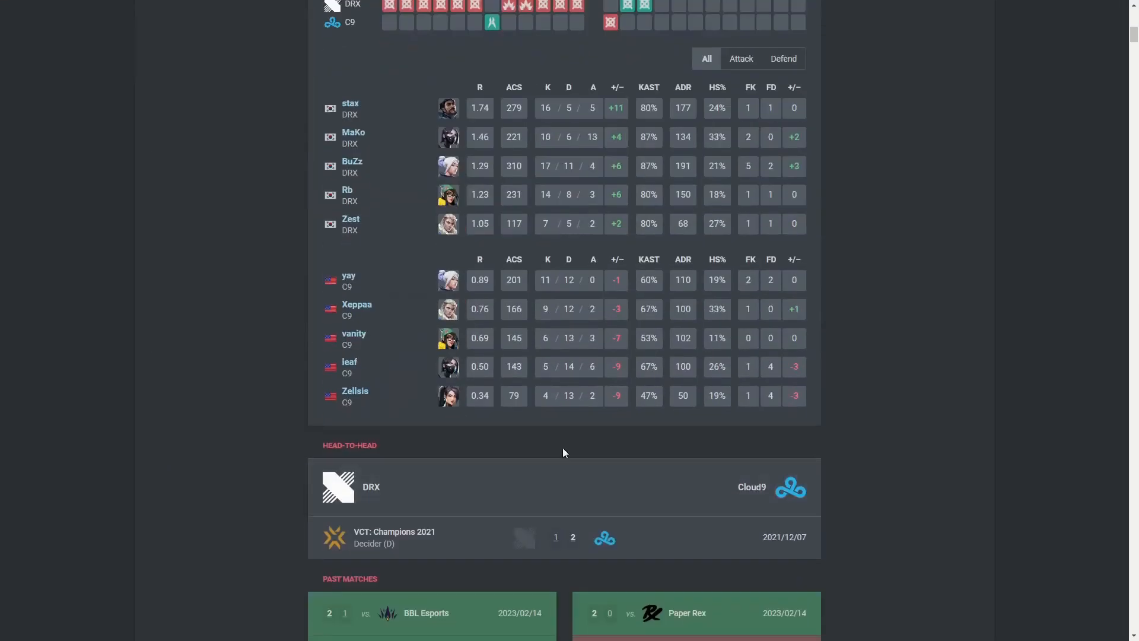
mouse_move(456, 358)
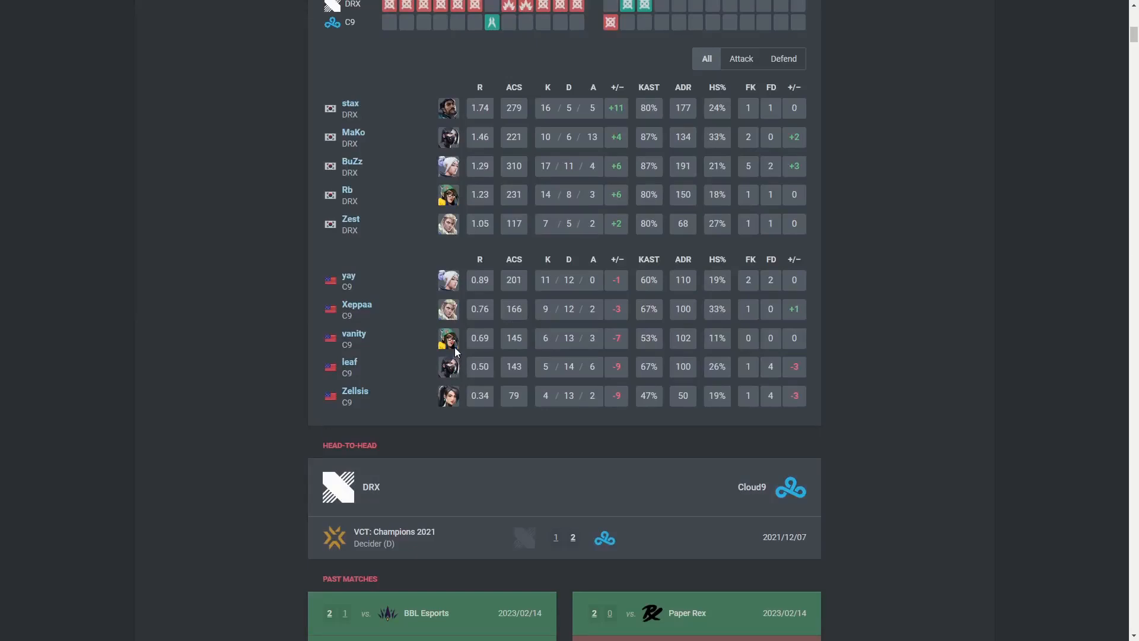
scroll("up", 3)
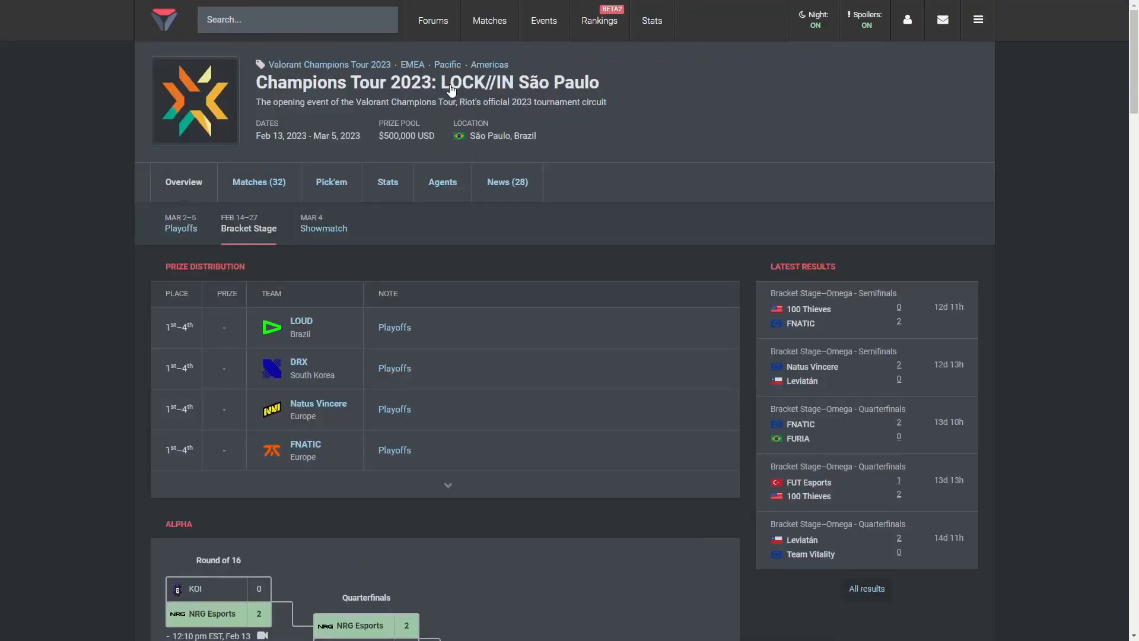
- Scroll through the LOCK//IN São Paulo Alpha bracket on the event page
scroll("down", 3)
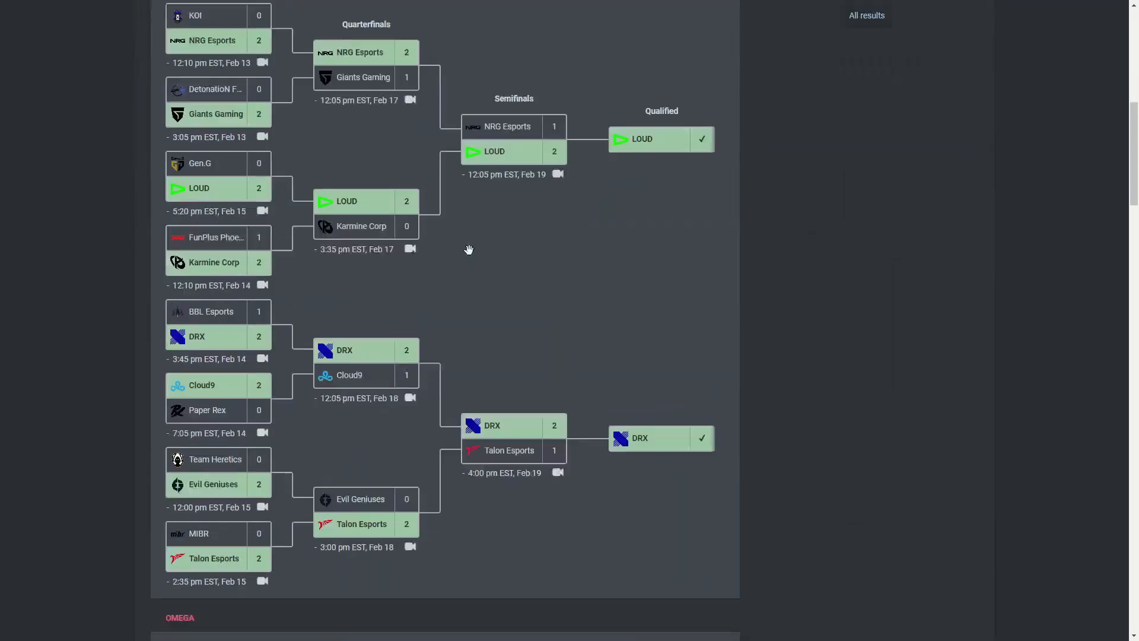
scroll("down", 3)
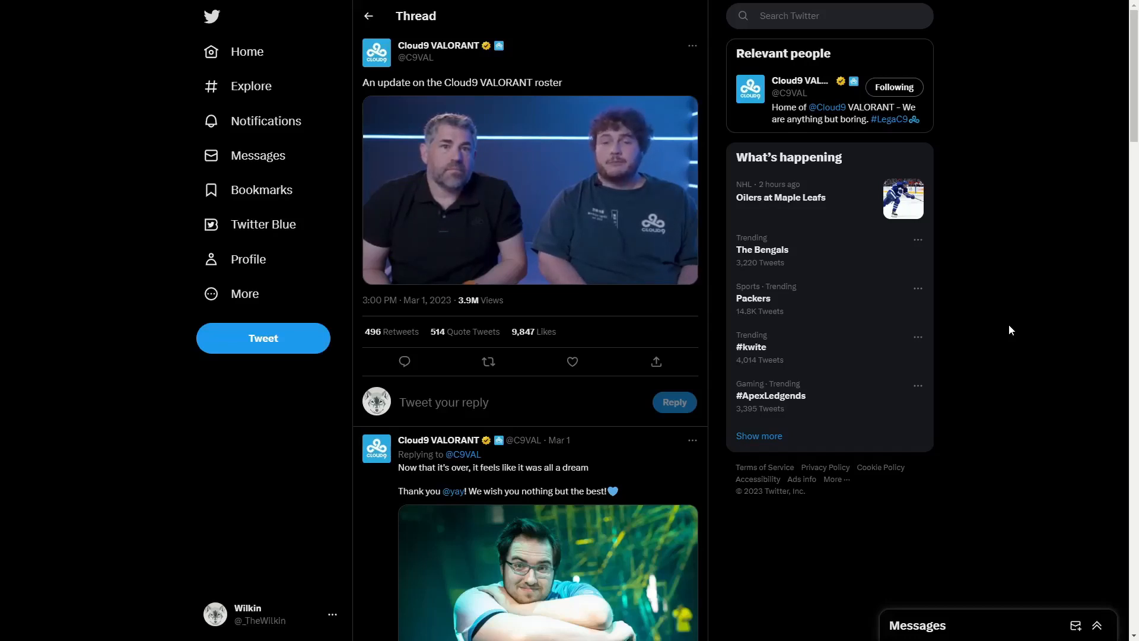
- Open Cloud9 VALORANT's 'Don't cry because it's over' farewell tweet to vanityxz
left_click(529, 190)
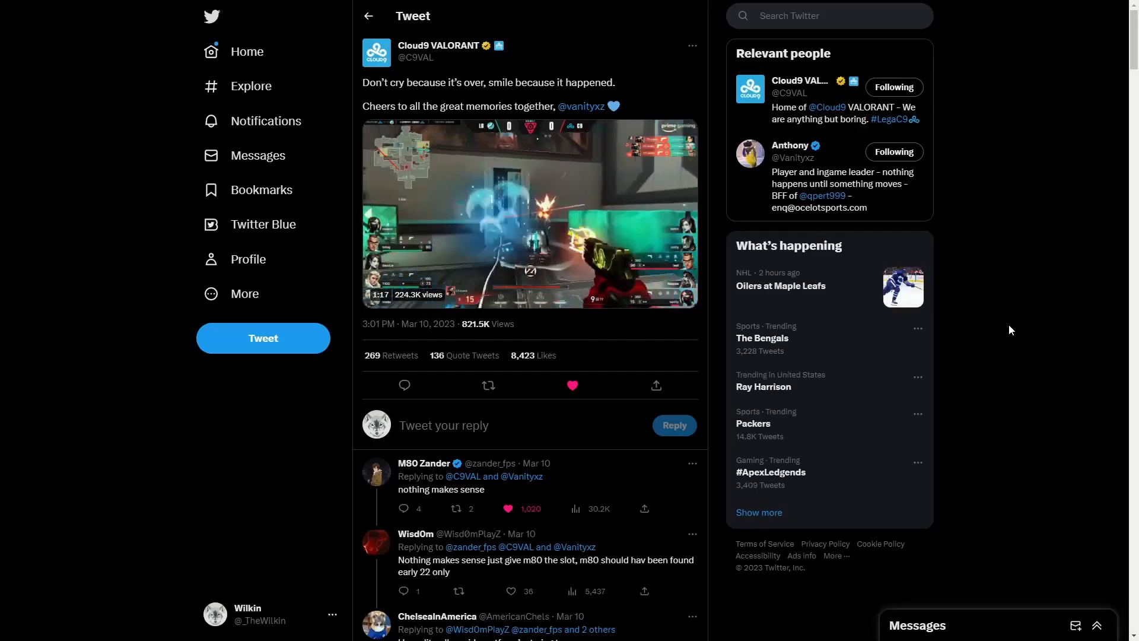
left_click(529, 212)
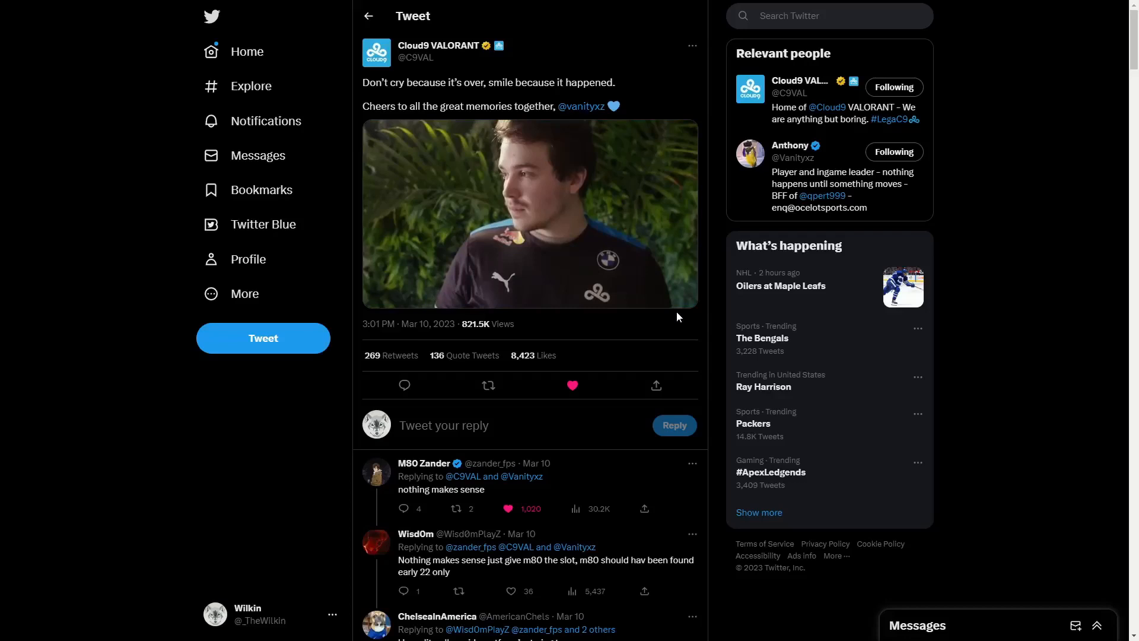
left_click(529, 212)
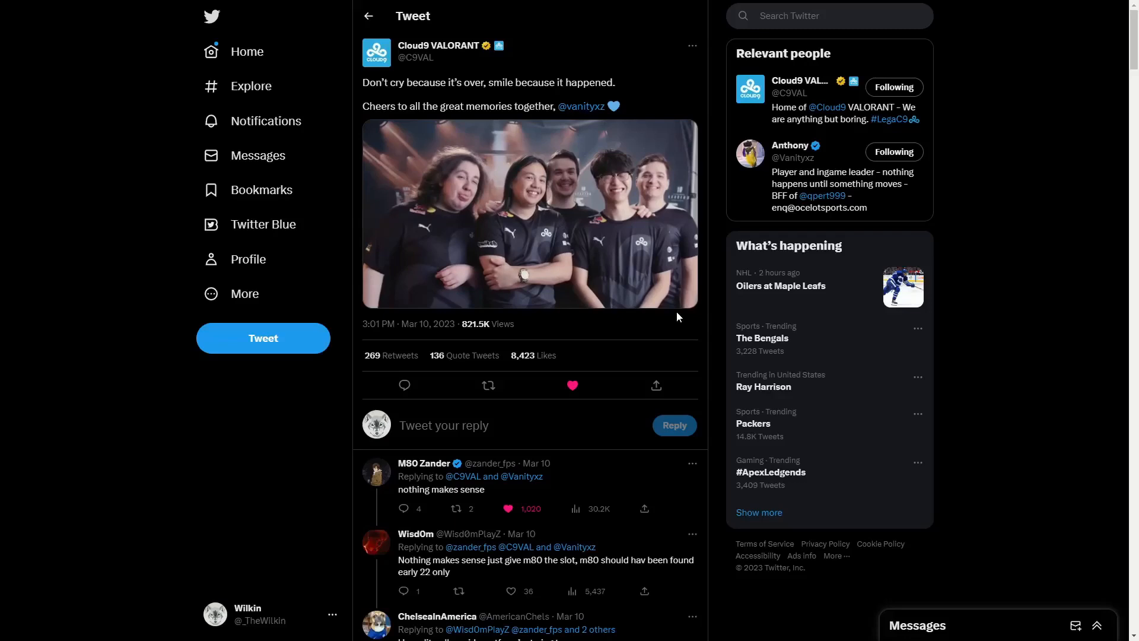
- Play the Vanityxz farewell video through to 1:34, then restart it with Watch again
left_click(529, 214)
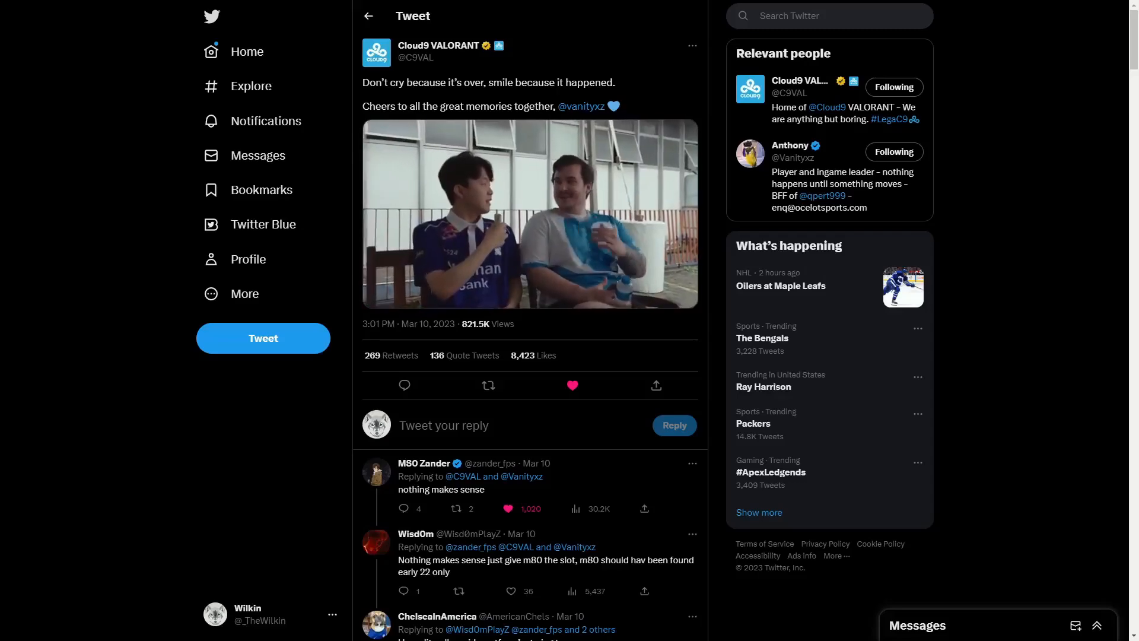
left_click(529, 214)
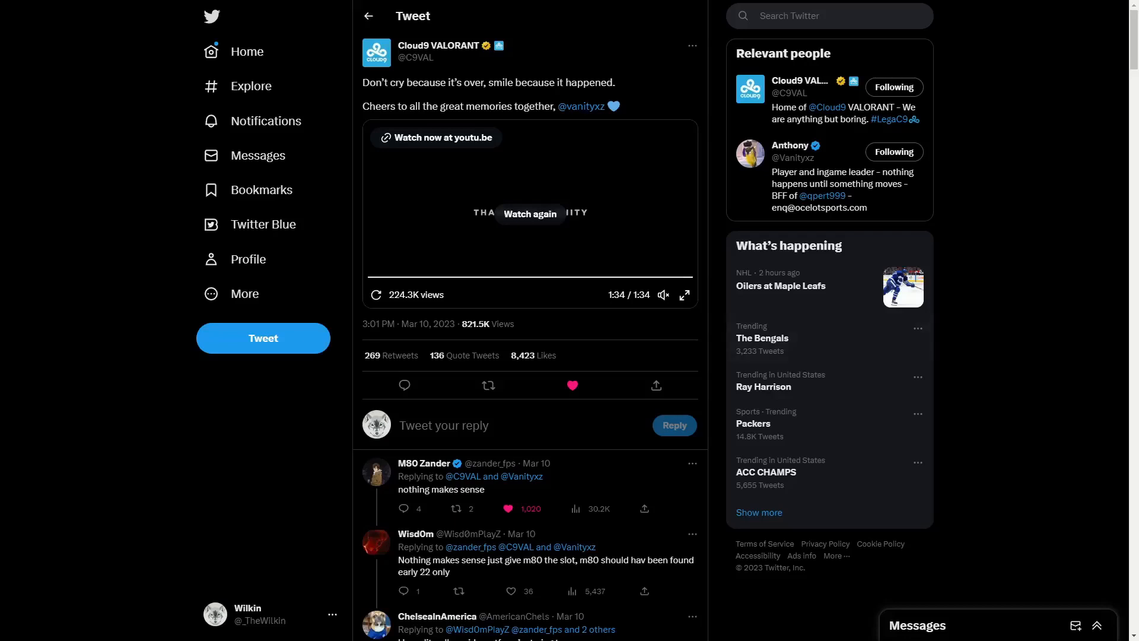
left_click(529, 213)
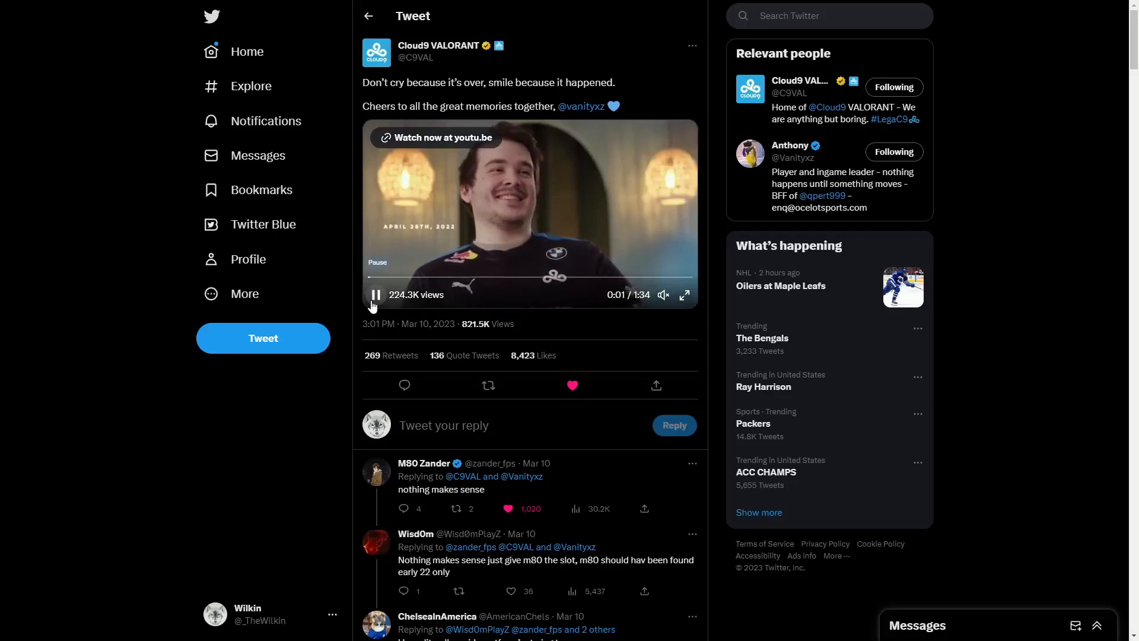